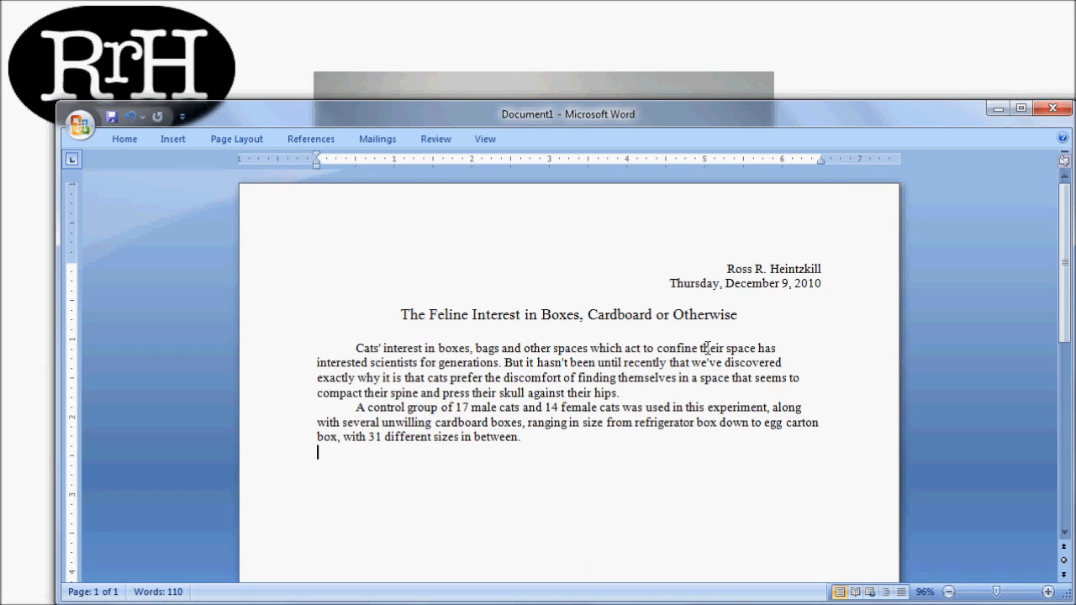
pyautogui.moveTo(594, 406)
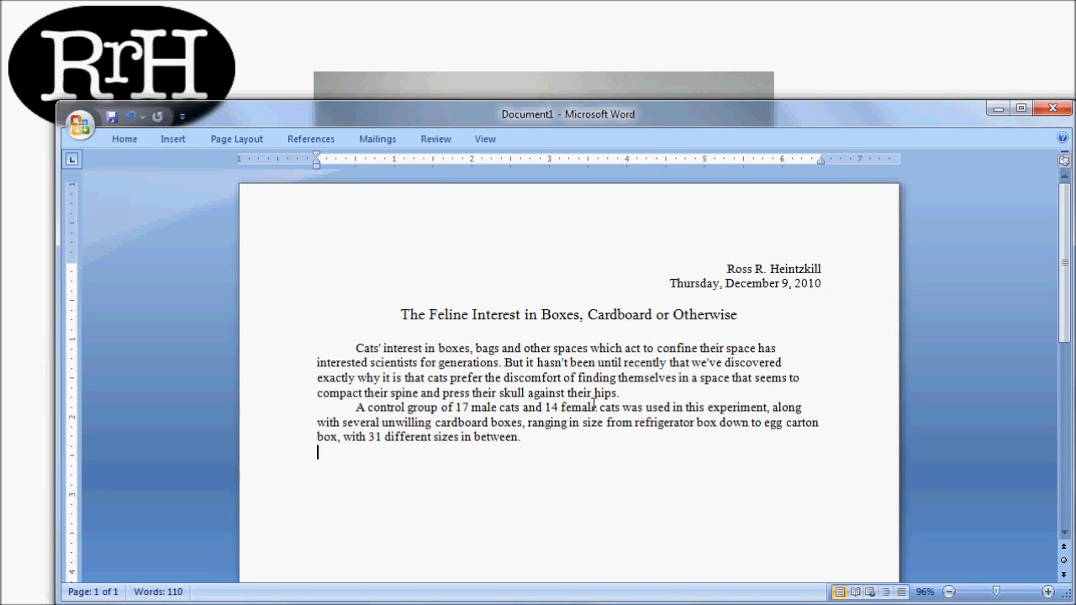
pyautogui.moveTo(505, 467)
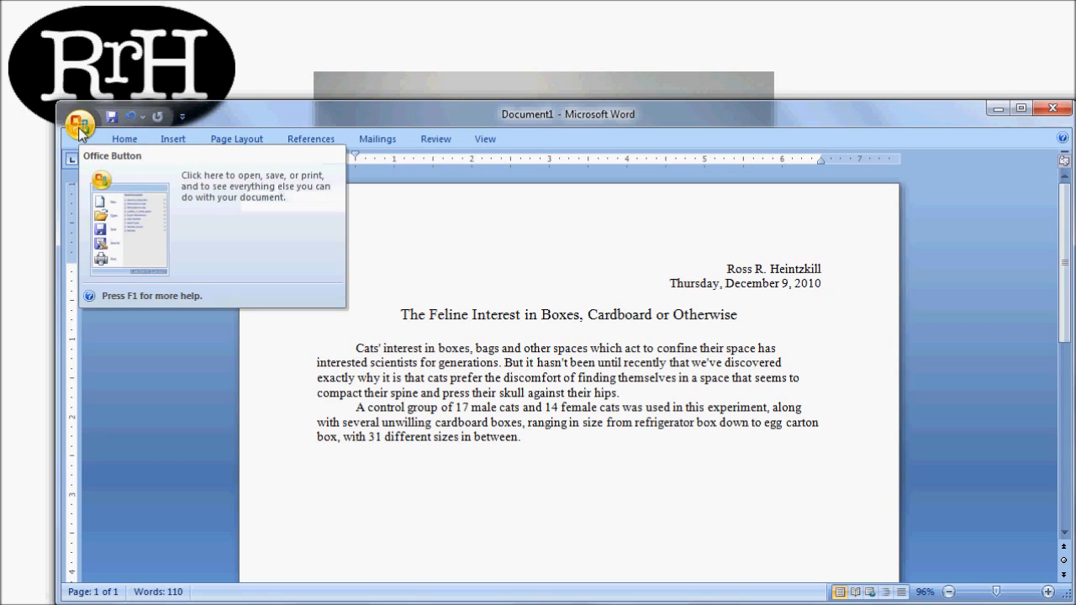
# Open the Office Button menu, close it, then reopen it to reach Save As formats
pyautogui.click(79, 123)
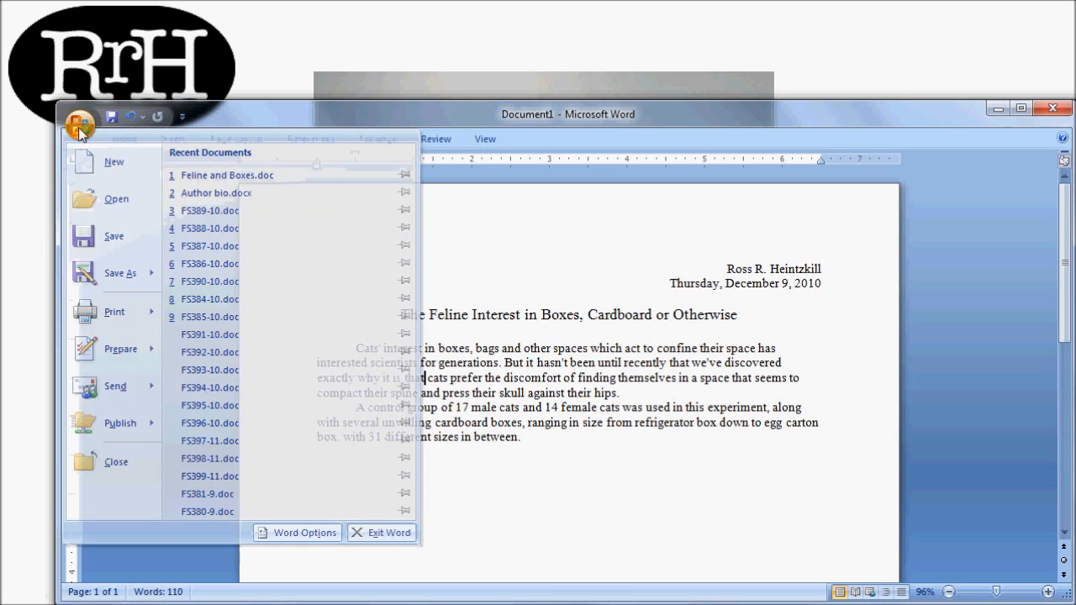
pyautogui.click(80, 123)
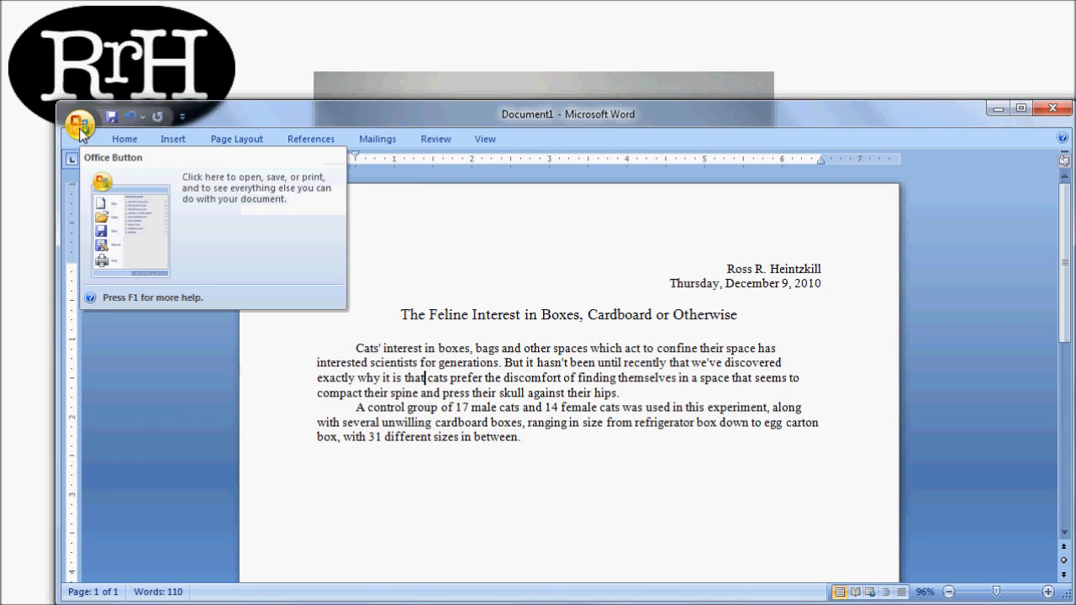
pyautogui.click(80, 124)
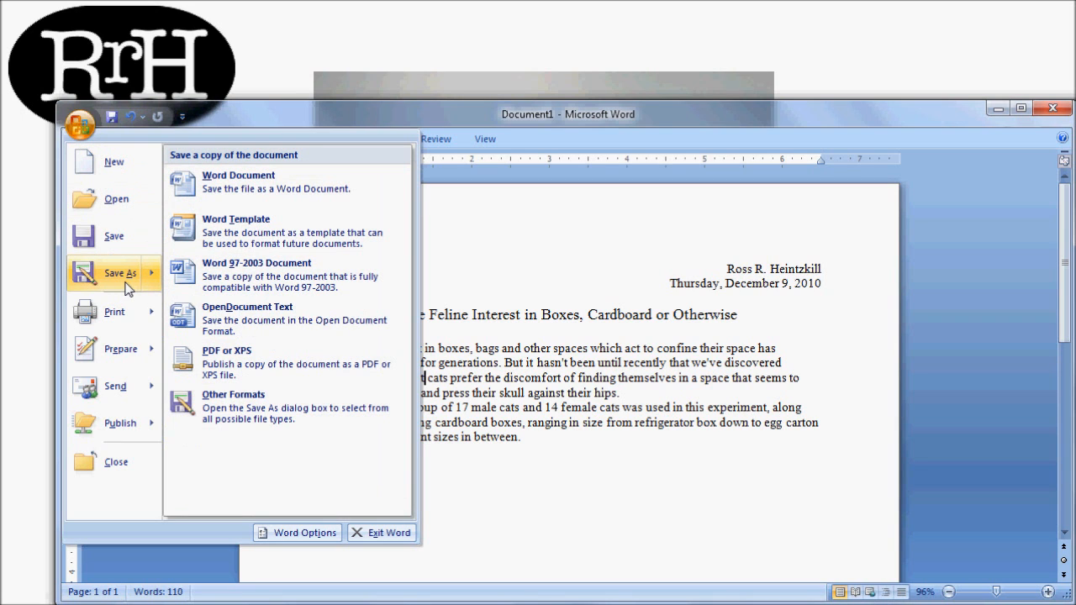
pyautogui.moveTo(236, 275)
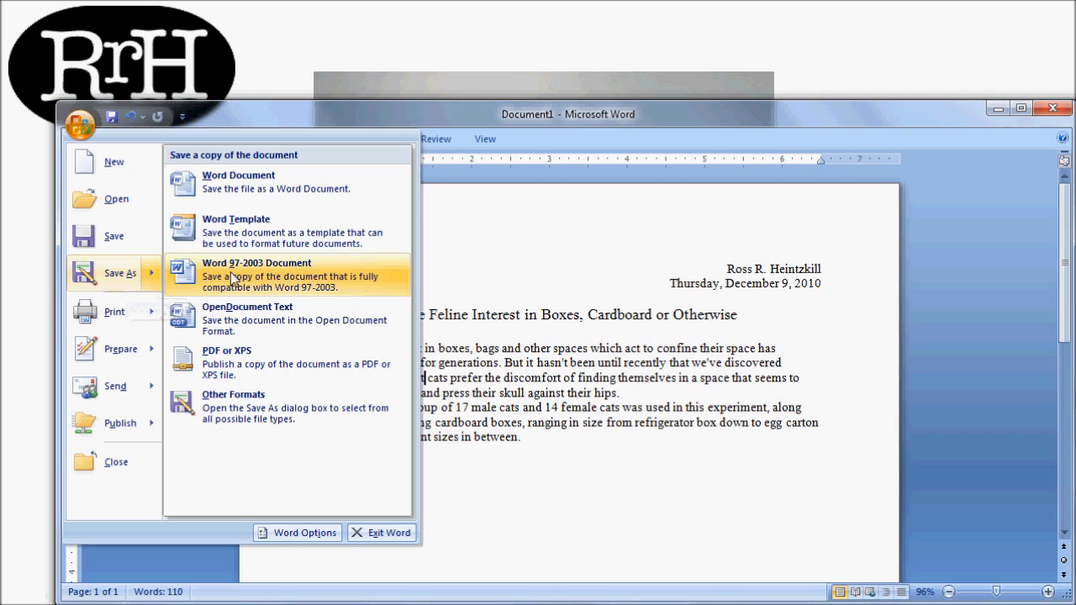
pyautogui.moveTo(253, 407)
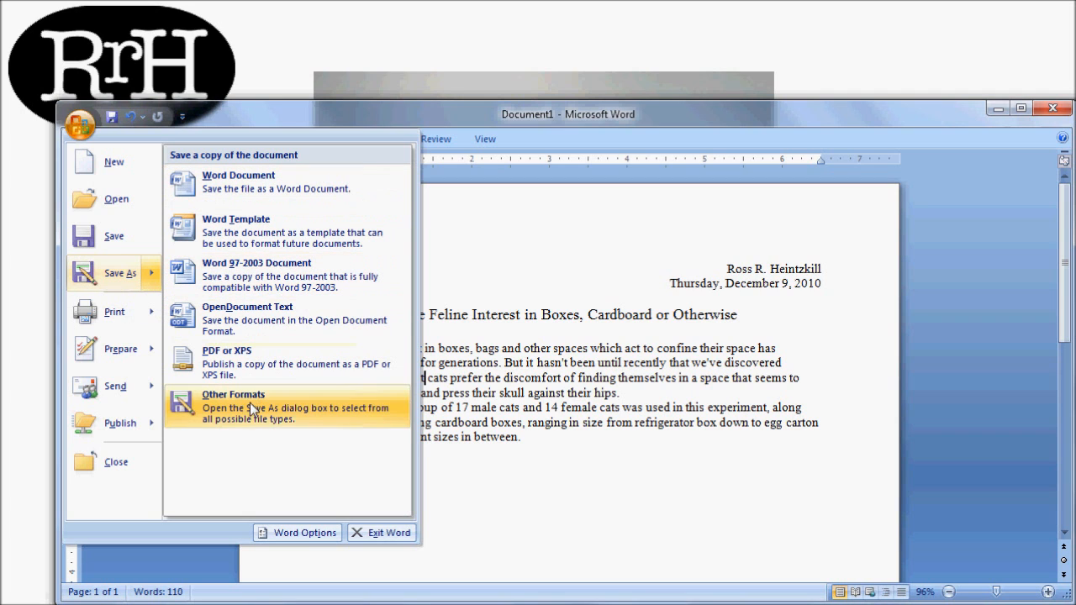
pyautogui.moveTo(256, 206)
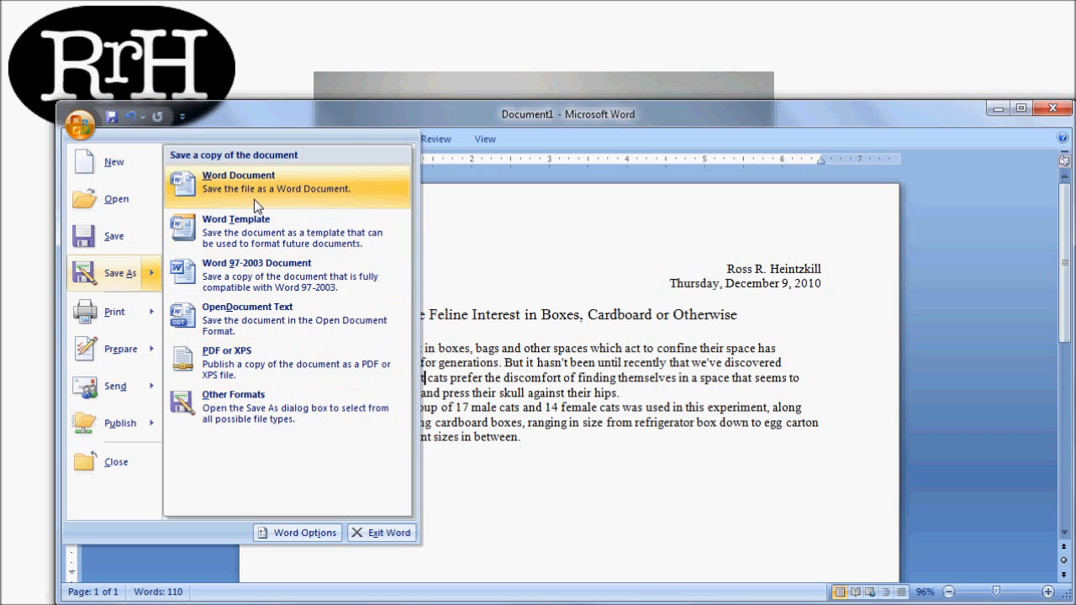
pyautogui.moveTo(244, 273)
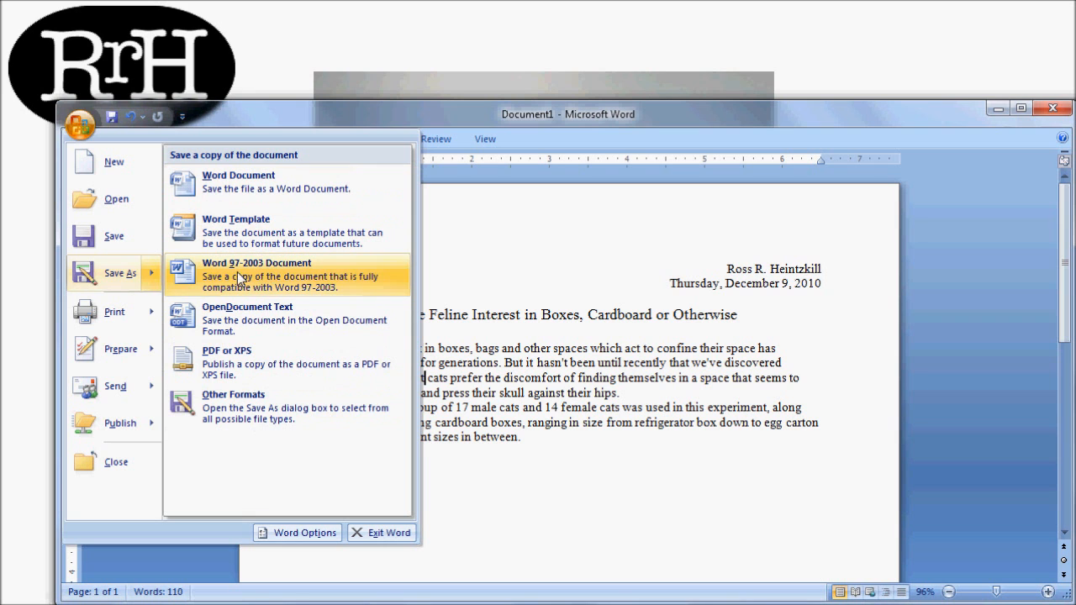
pyautogui.moveTo(114, 273)
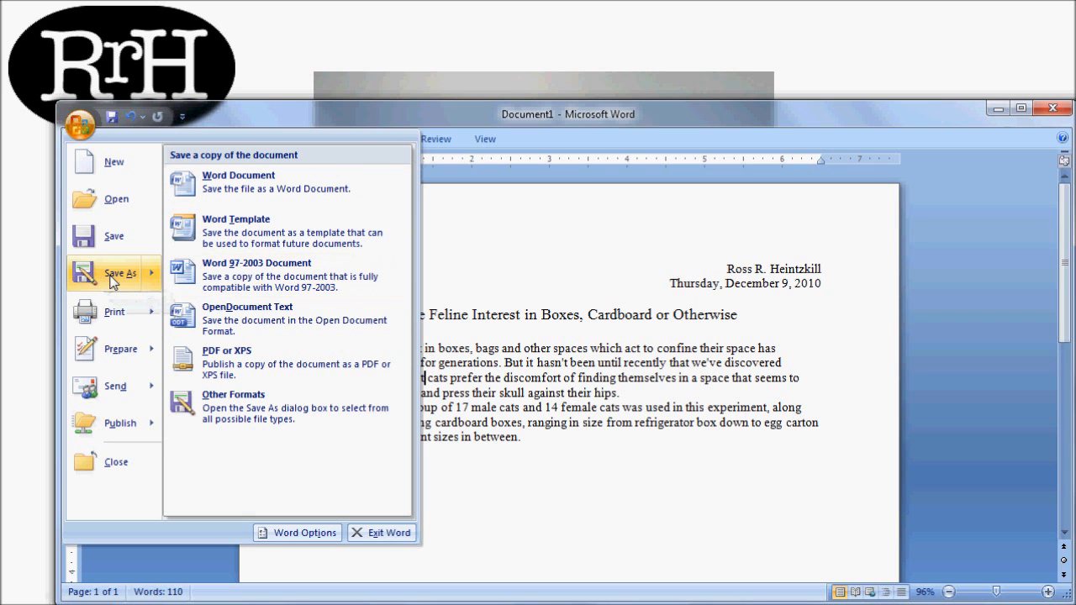
# Open the Save As dialog and browse into the My Very Important Documents folder
pyautogui.click(257, 275)
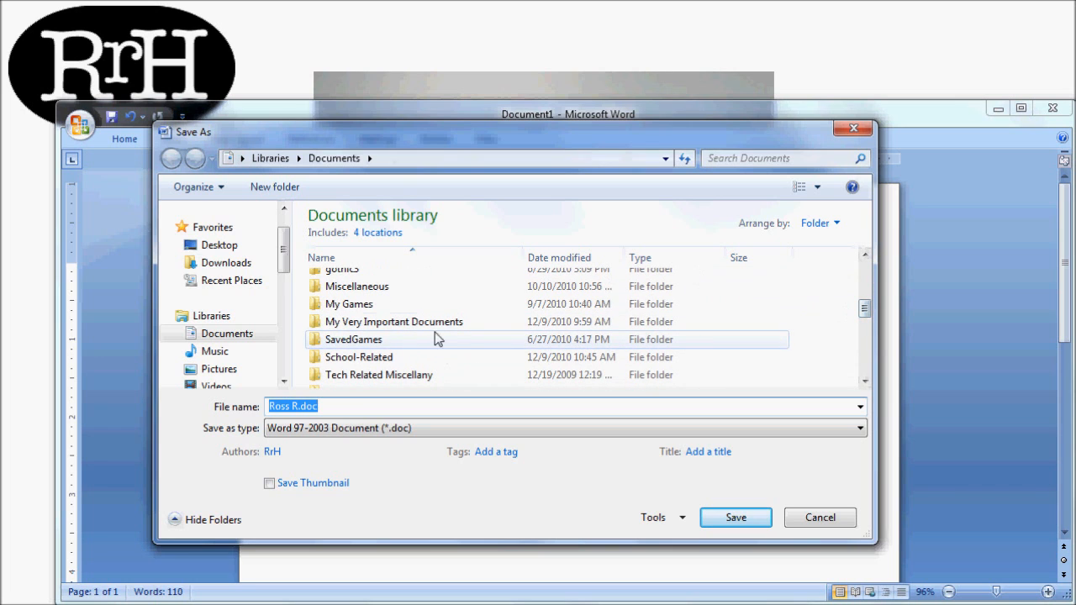
pyautogui.moveTo(467, 326)
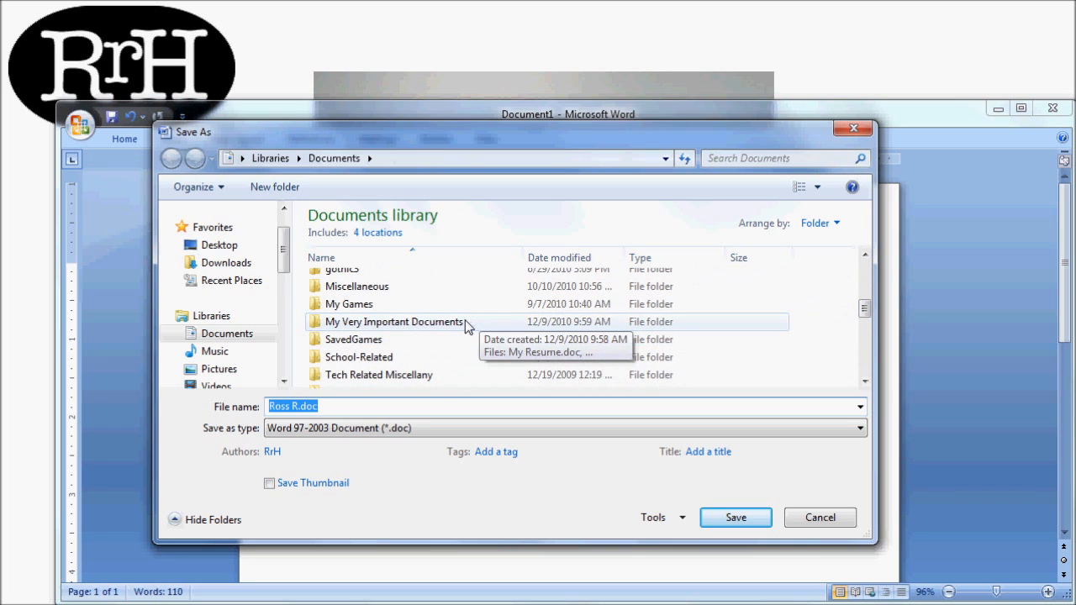
pyautogui.moveTo(460, 328)
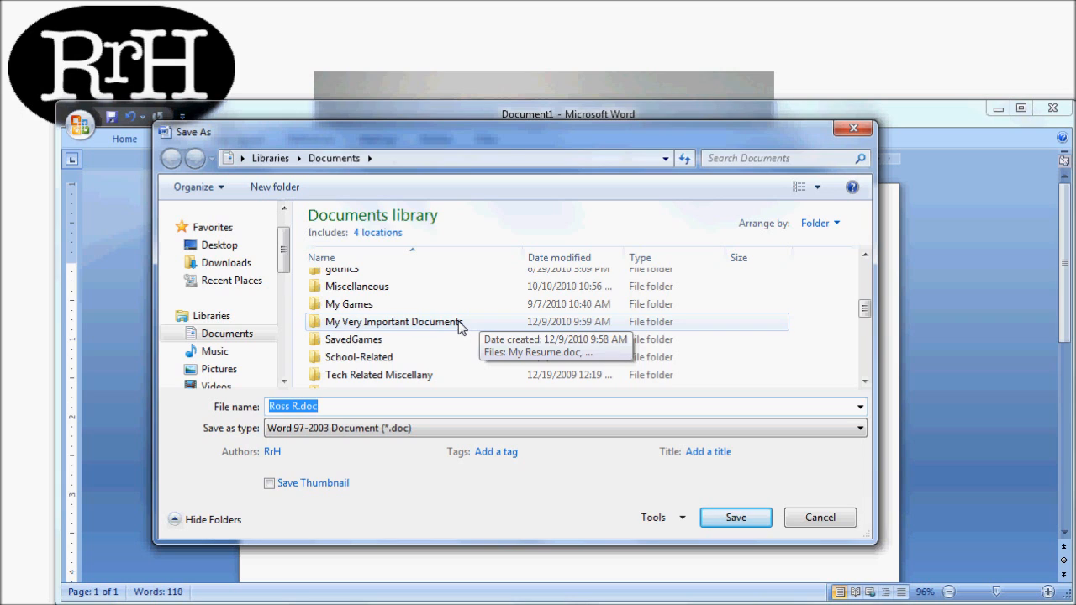
pyautogui.doubleClick(392, 321)
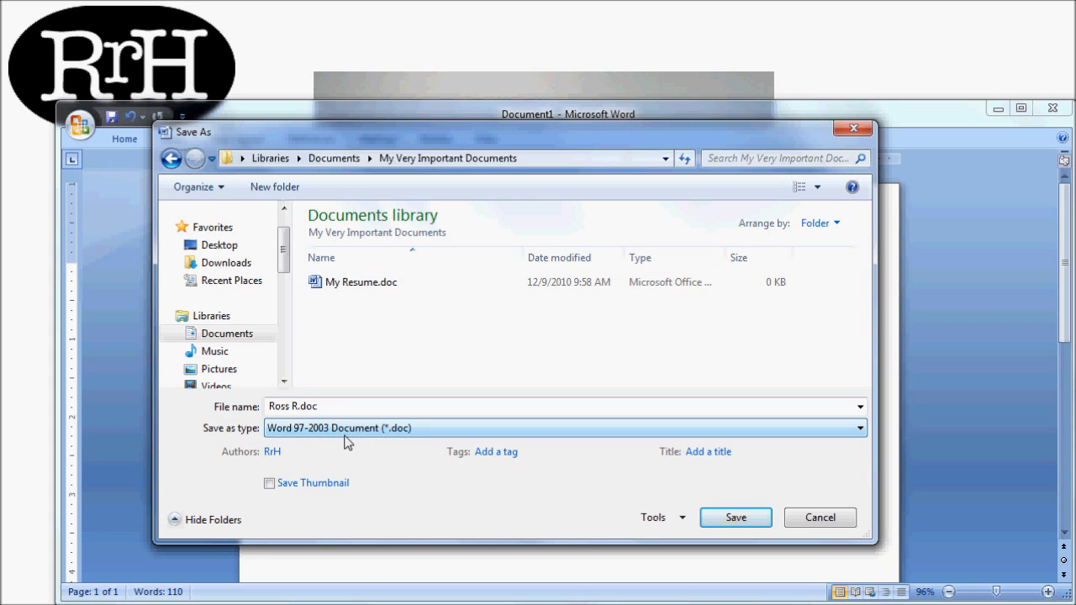
pyautogui.moveTo(387, 439)
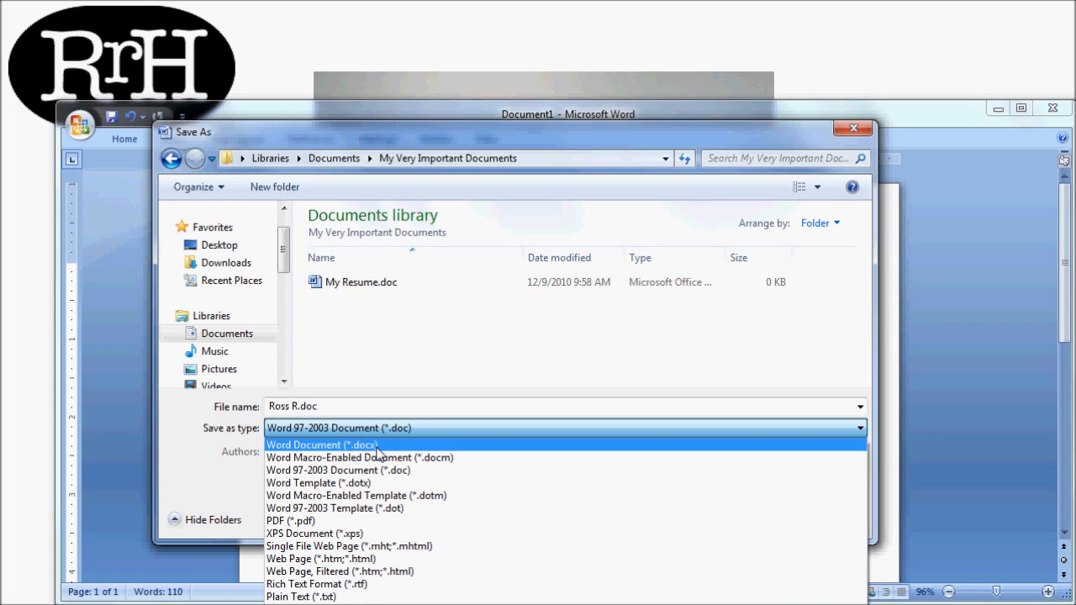
# Set Save as type to Word Document (*.docx), briefly trying Word 97-2003 first
pyautogui.click(321, 445)
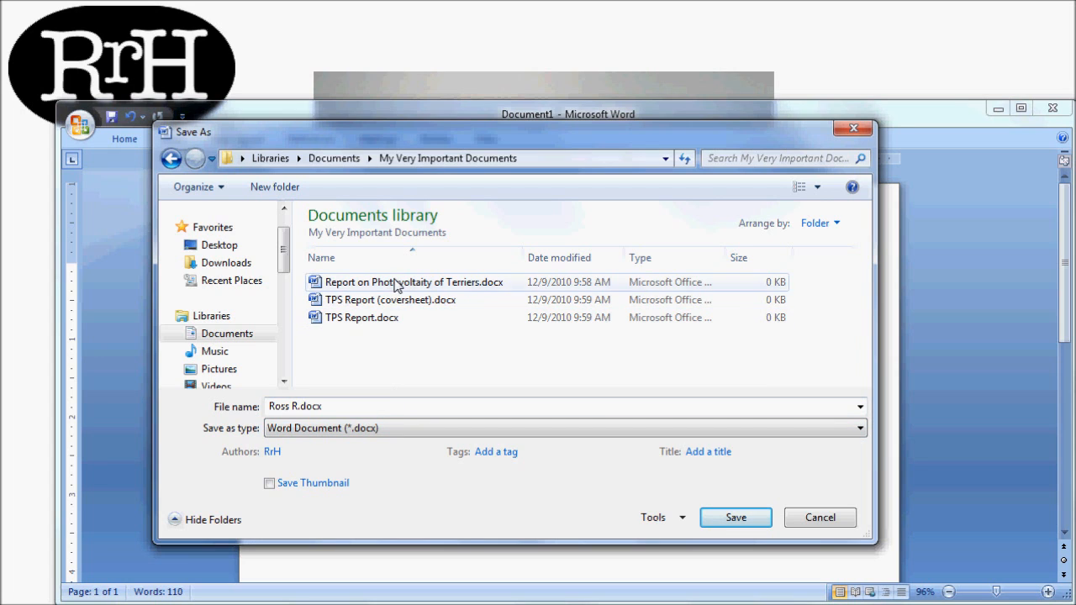
pyautogui.moveTo(363, 316)
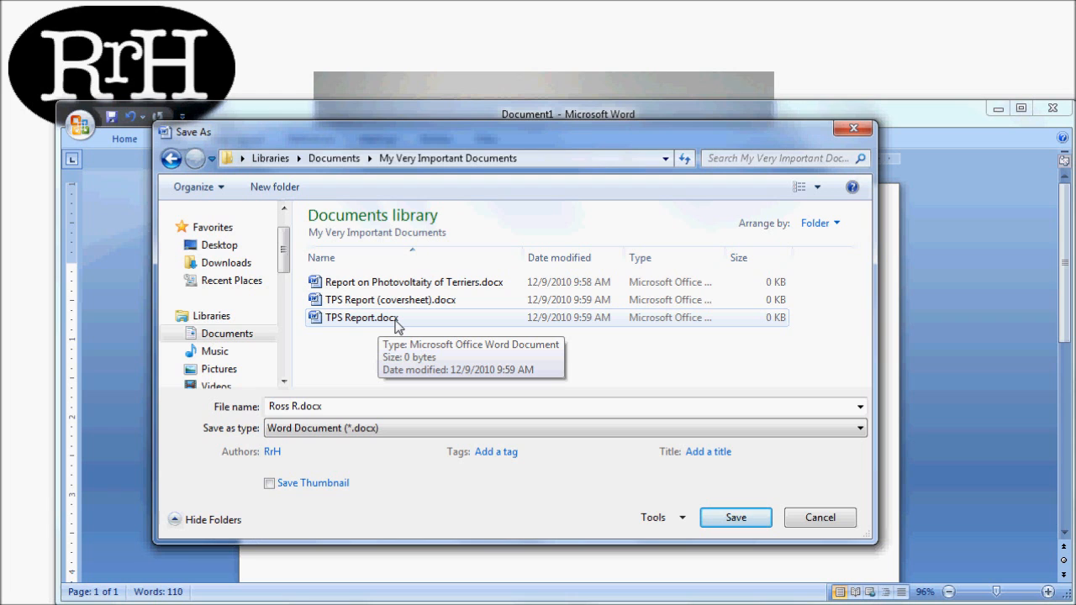
pyautogui.click(563, 427)
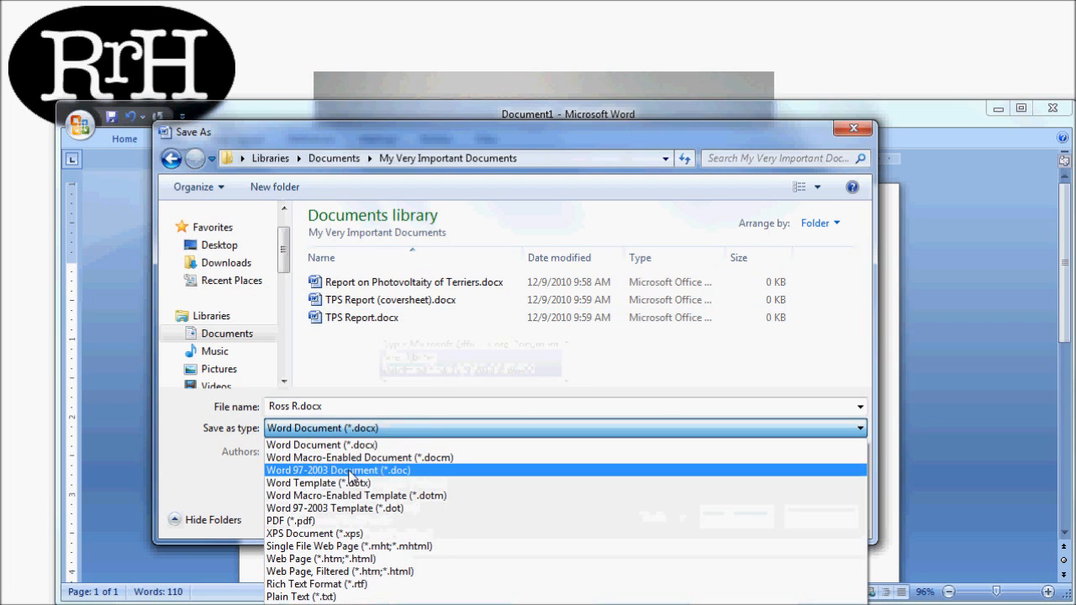
pyautogui.click(338, 470)
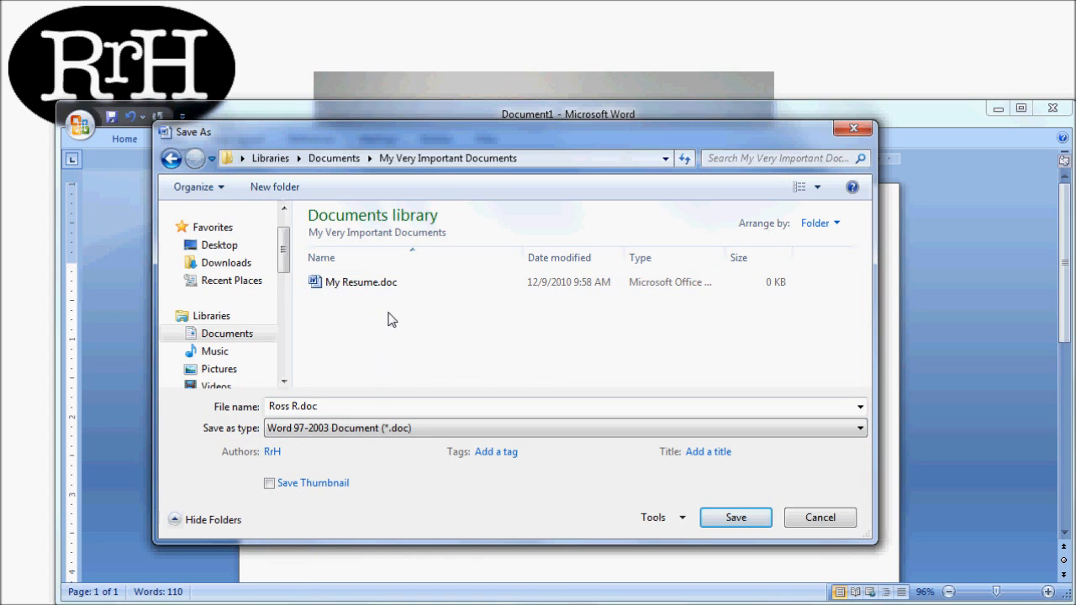
pyautogui.click(563, 427)
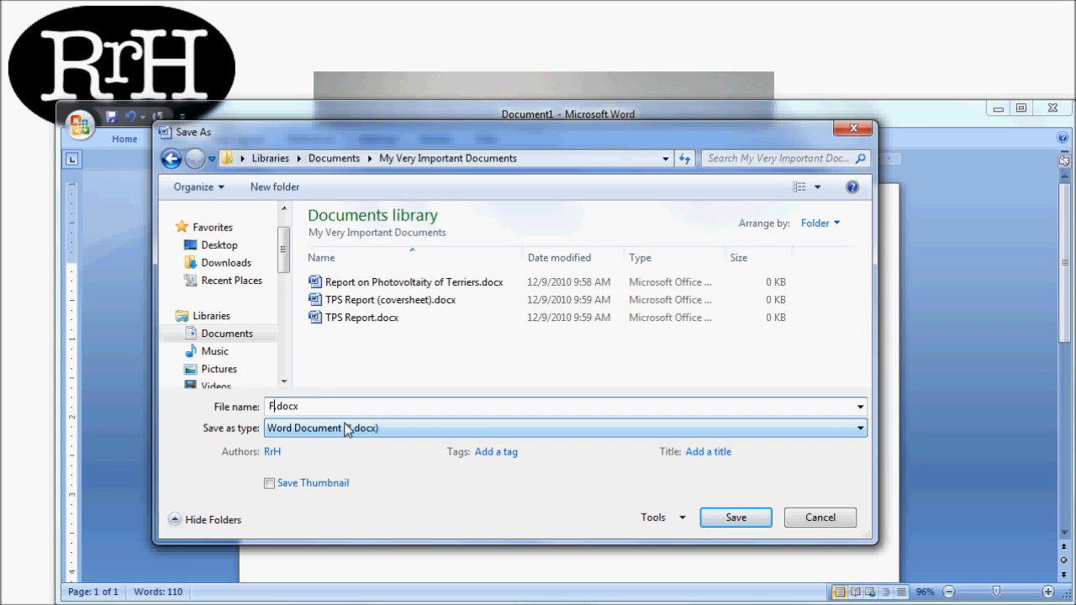
# Name the file '2010-12-15 -- Felines and Boxes.docx' and save it
pyautogui.write('Felines and Boxes')
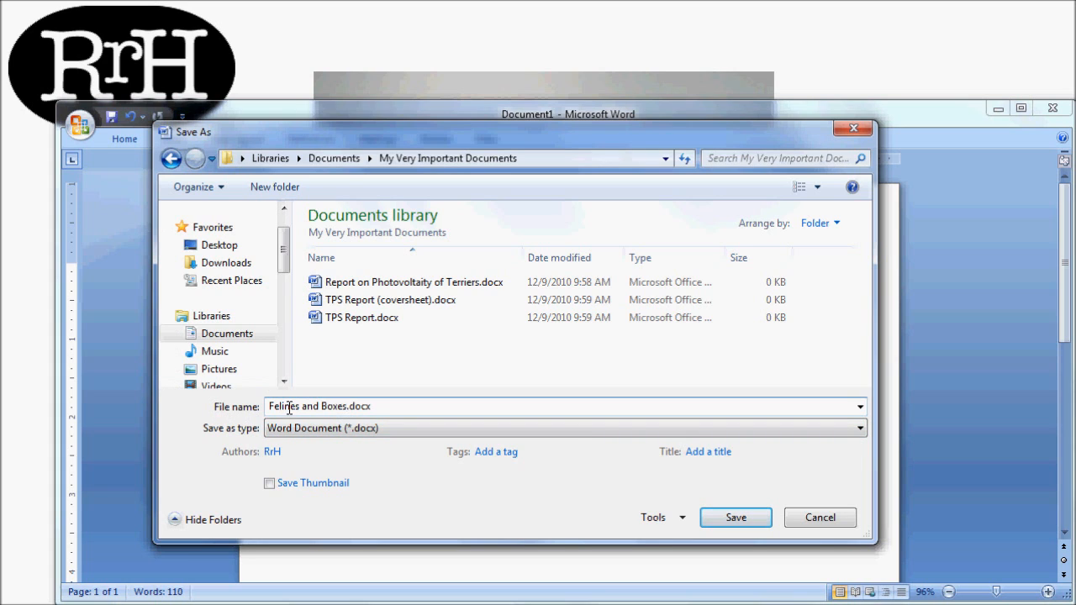
pyautogui.doubleClick(307, 406)
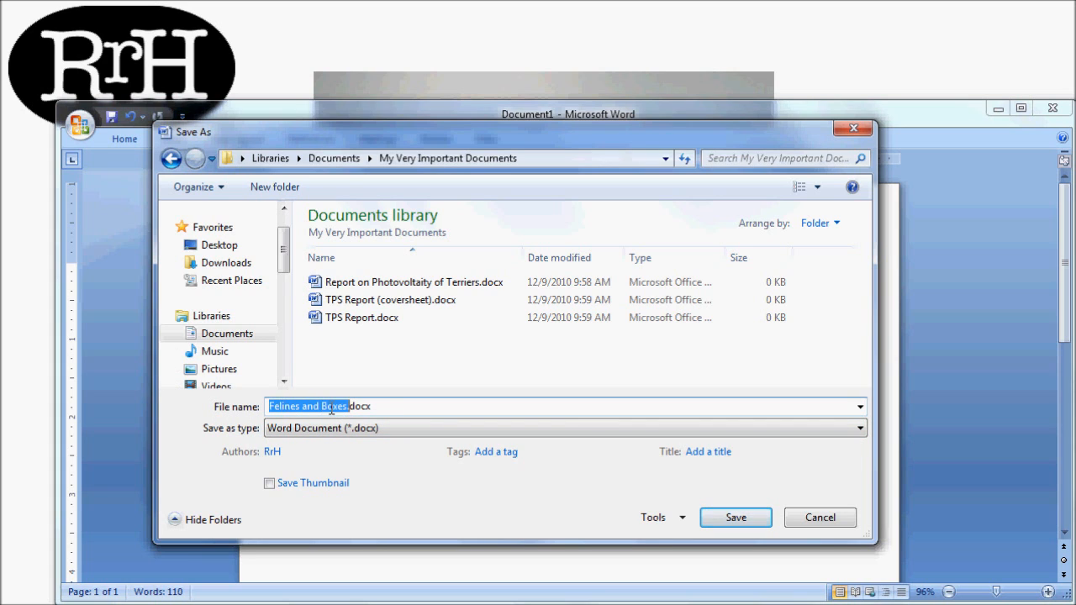
pyautogui.click(282, 406)
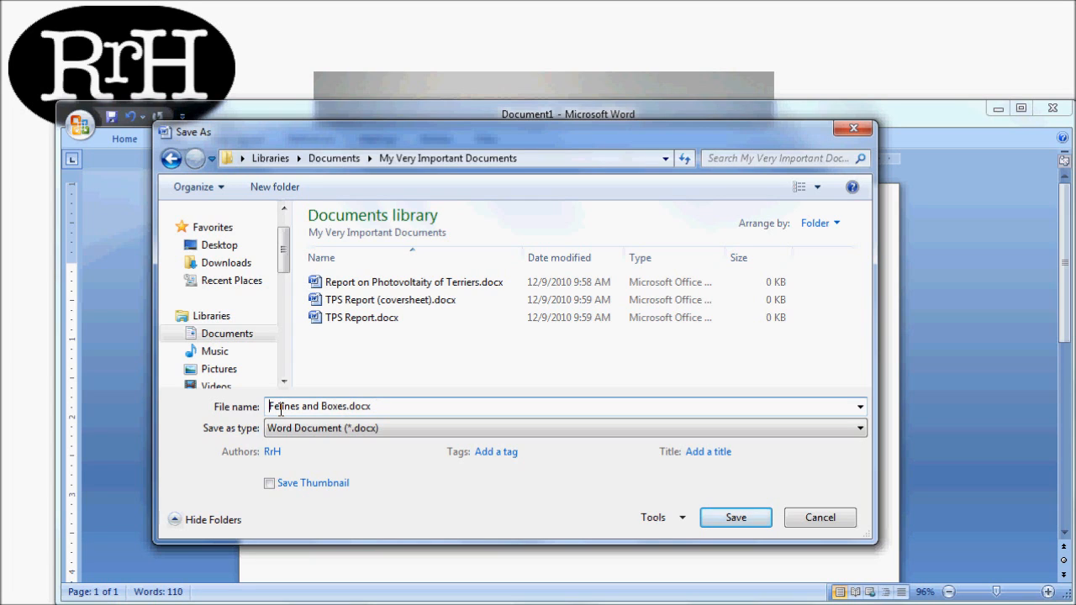
pyautogui.write('2020')
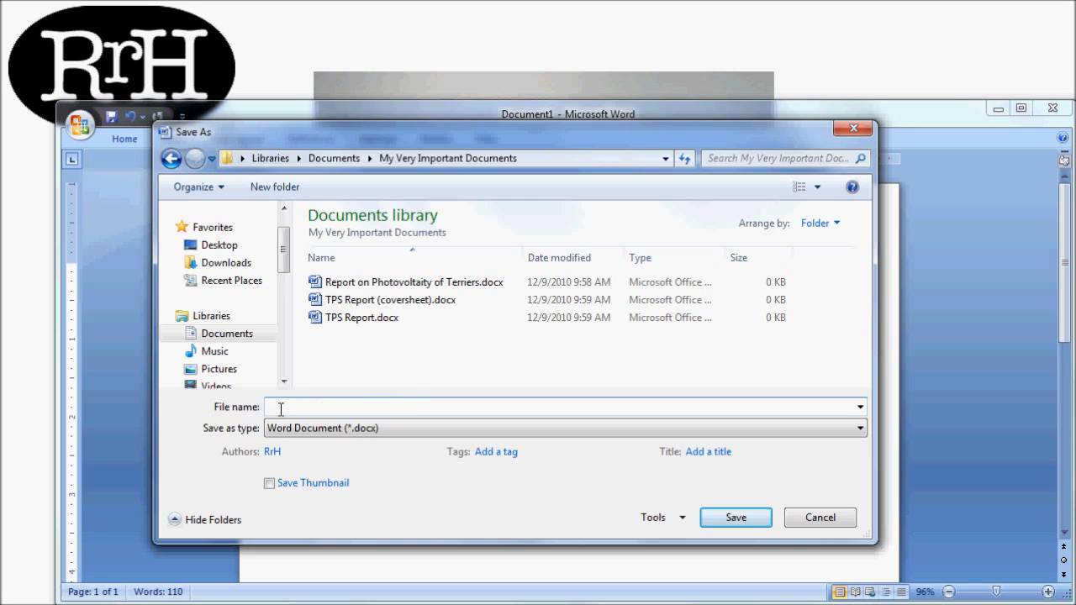
pyautogui.write('2010-12-15 -- Felines and Boxes.docx')
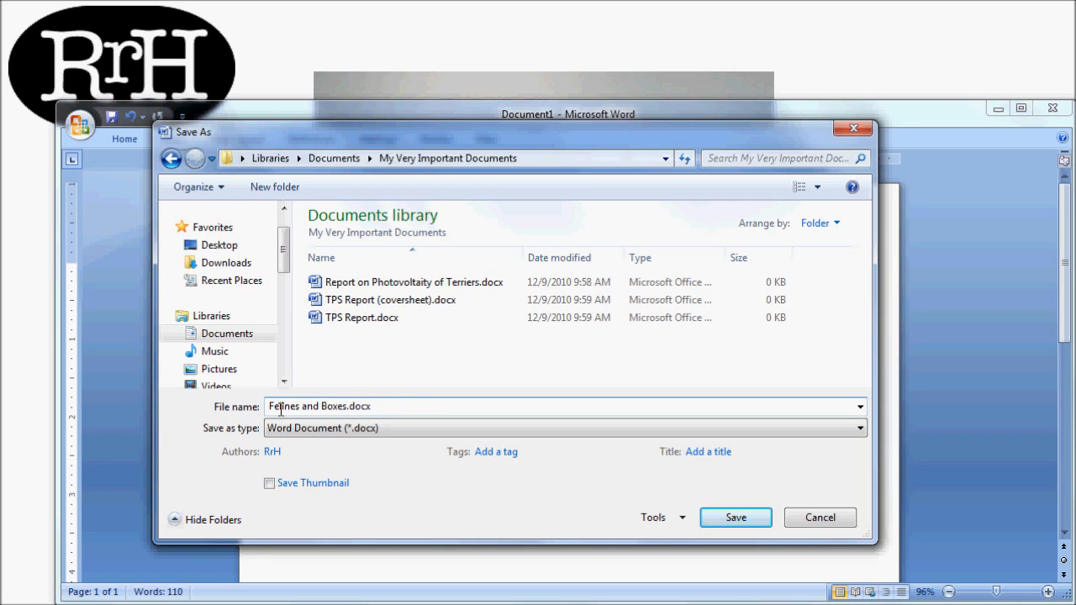
pyautogui.moveTo(429, 425)
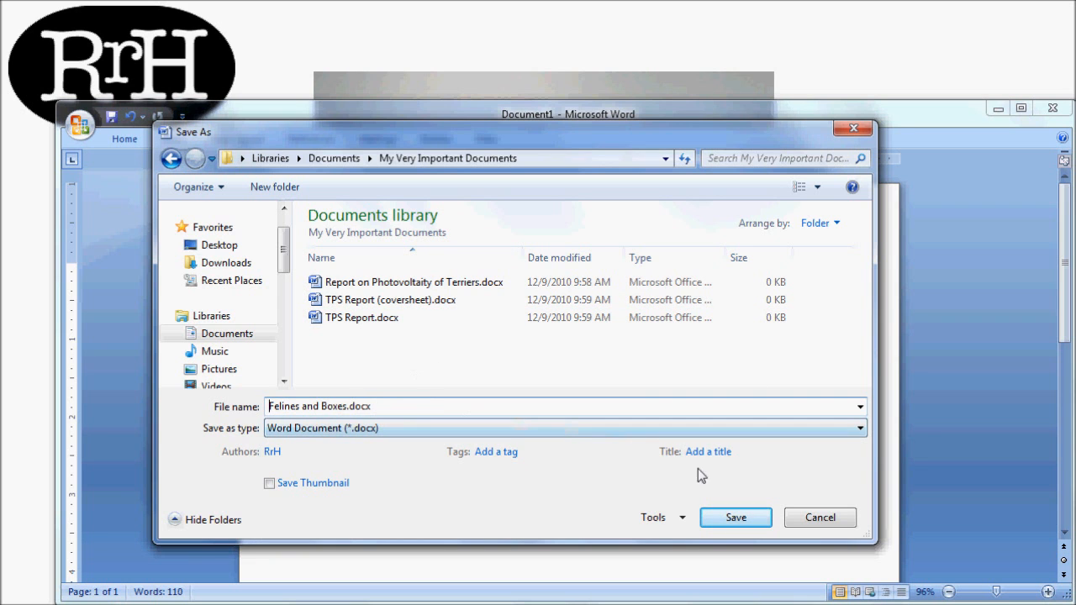
pyautogui.click(735, 517)
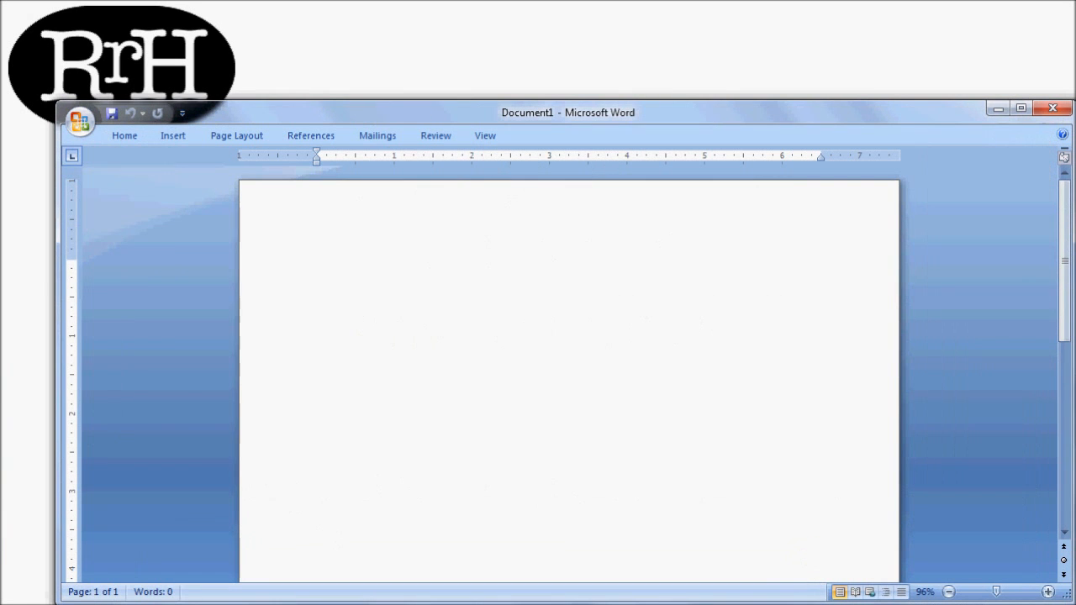
pyautogui.moveTo(456, 364)
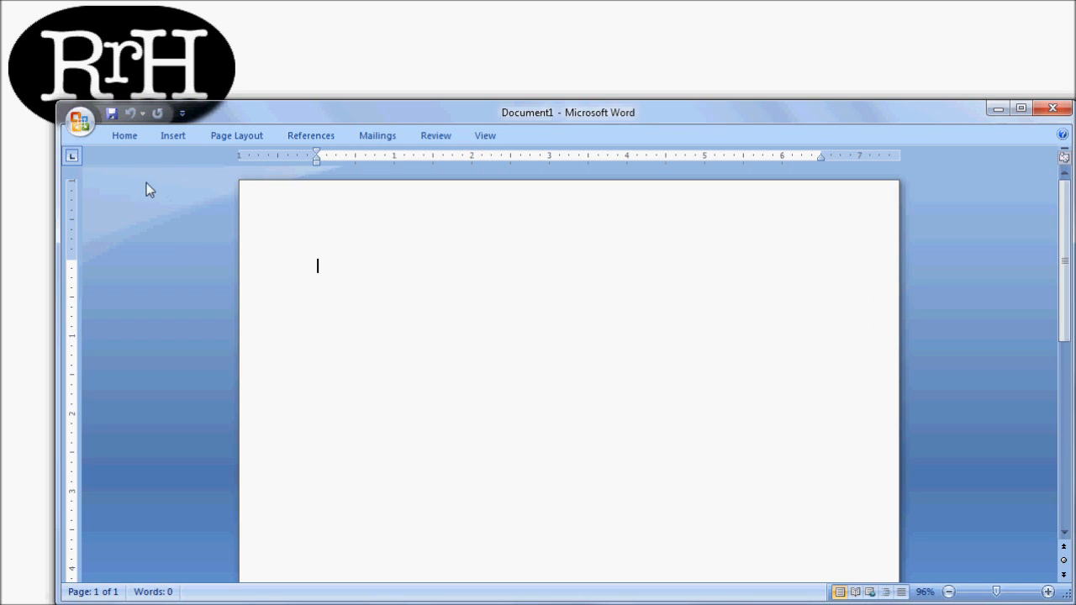
# Bring up the Open dialog and browse into My Very Important Documents
pyautogui.click(80, 122)
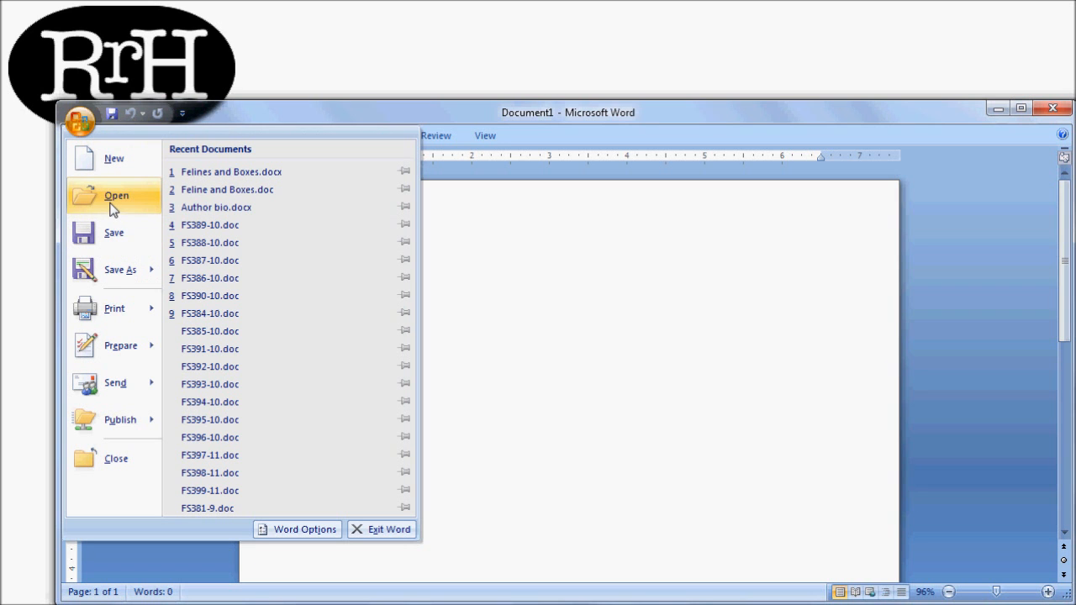
pyautogui.moveTo(141, 198)
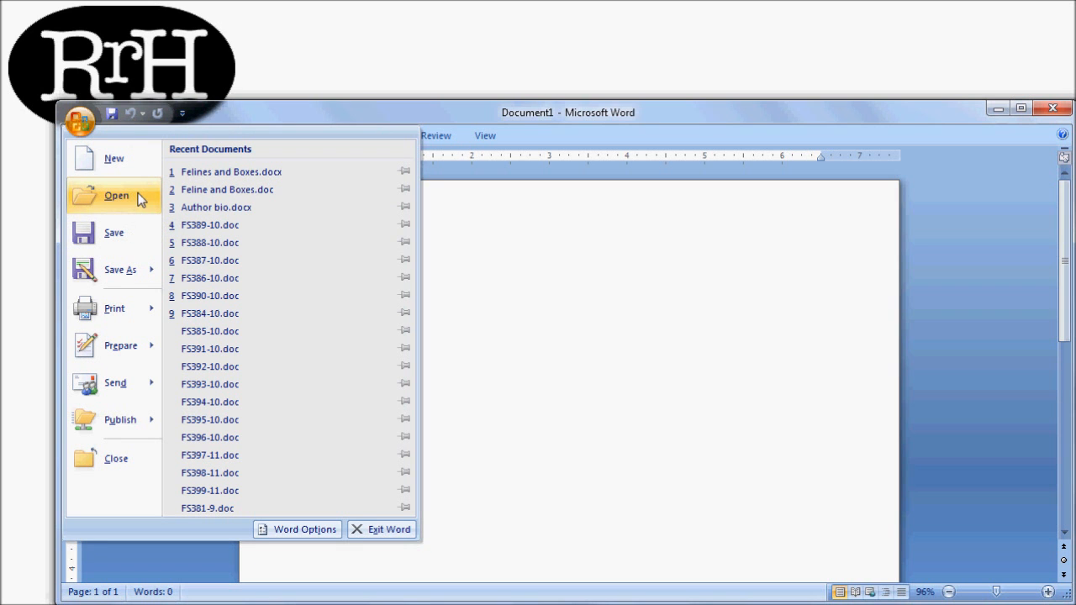
pyautogui.click(116, 195)
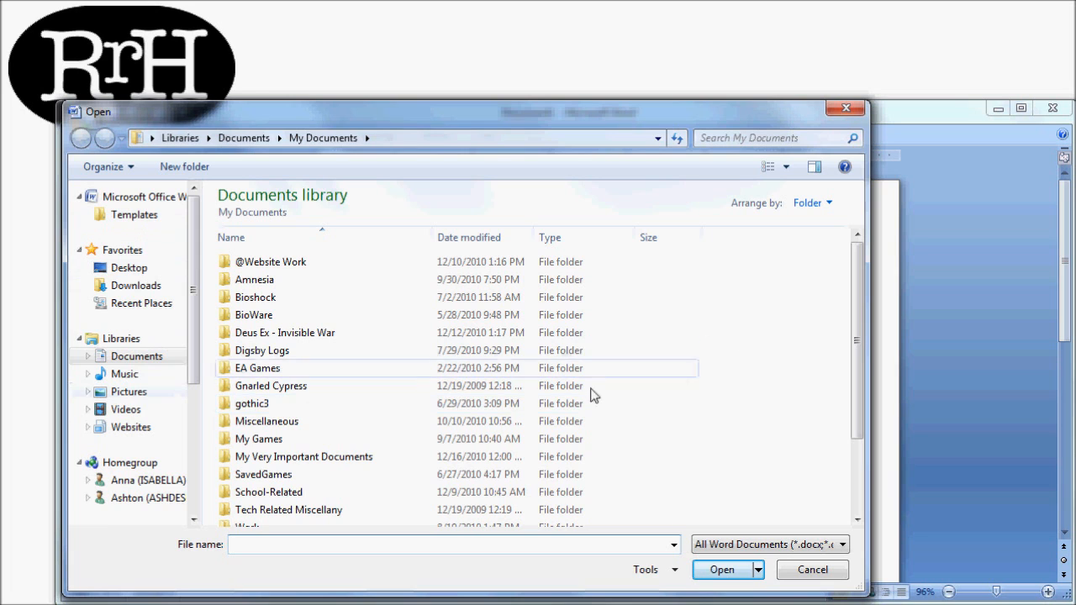
pyautogui.moveTo(385, 463)
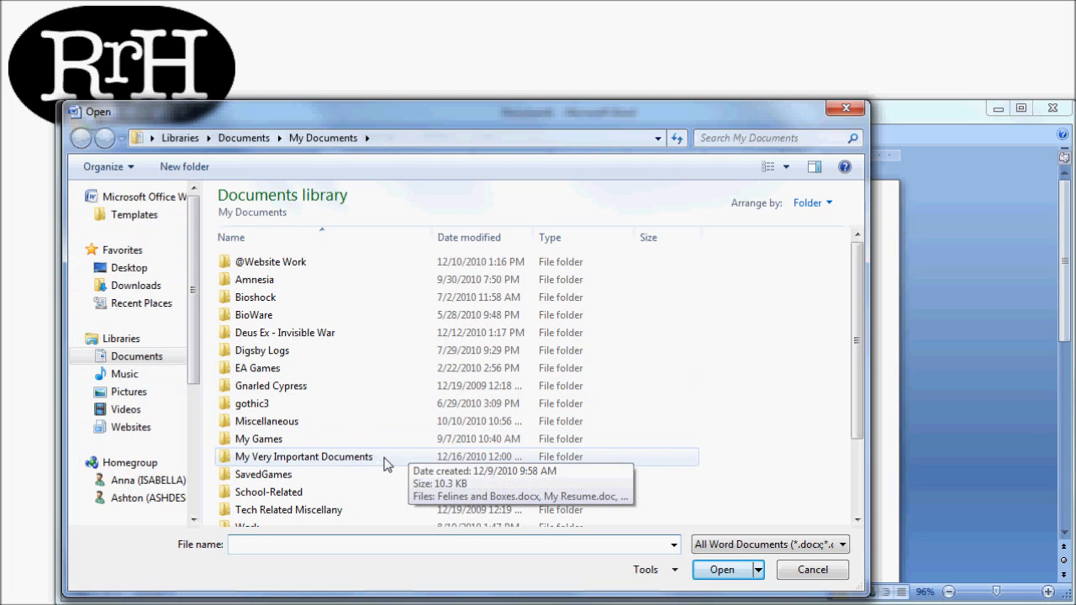
pyautogui.doubleClick(303, 457)
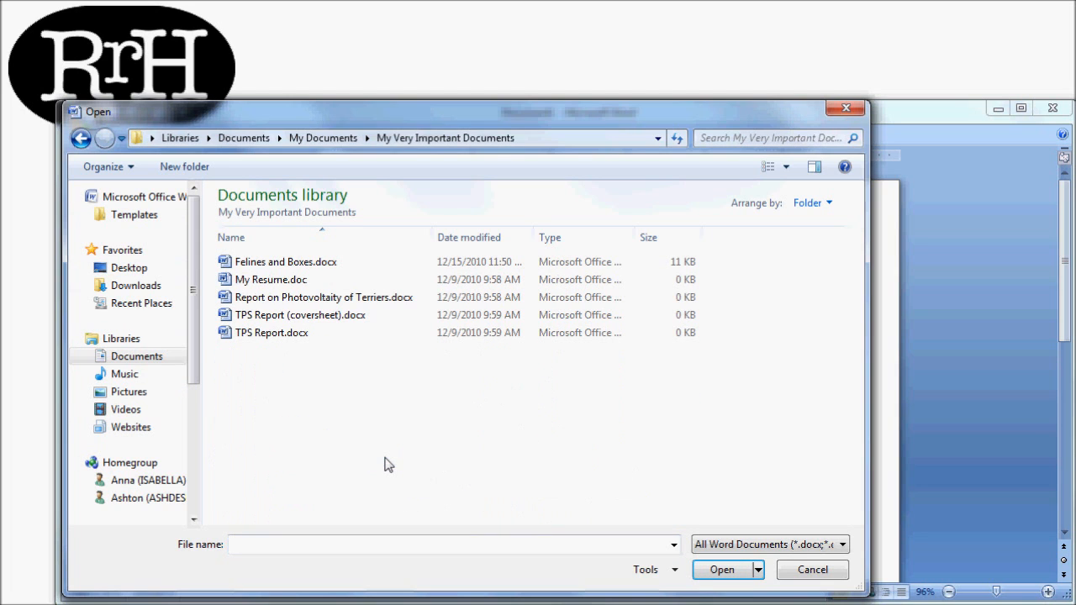
pyautogui.moveTo(310, 400)
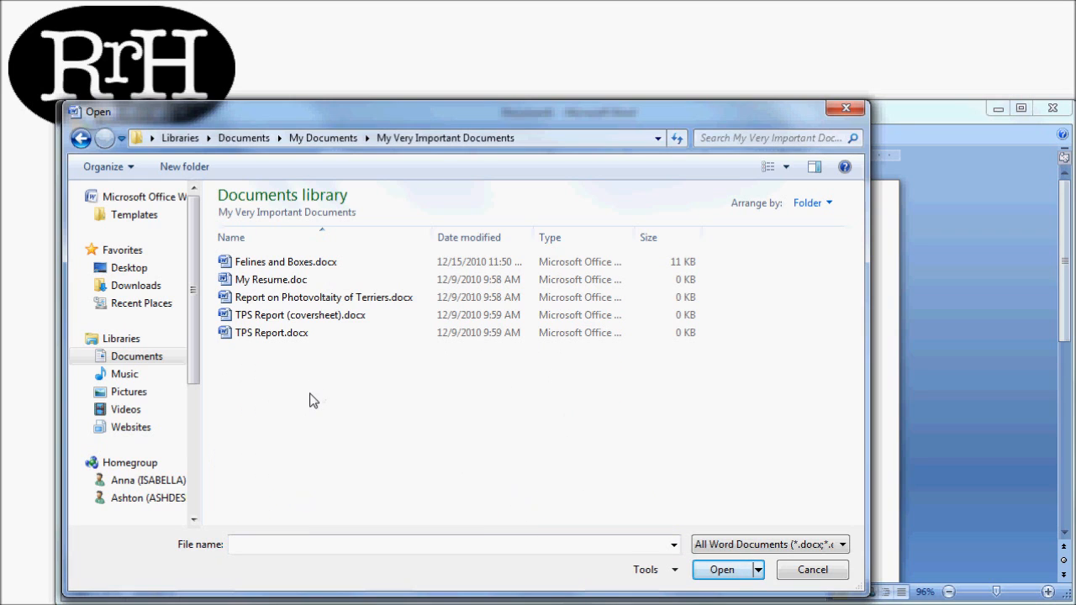
pyautogui.moveTo(339, 398)
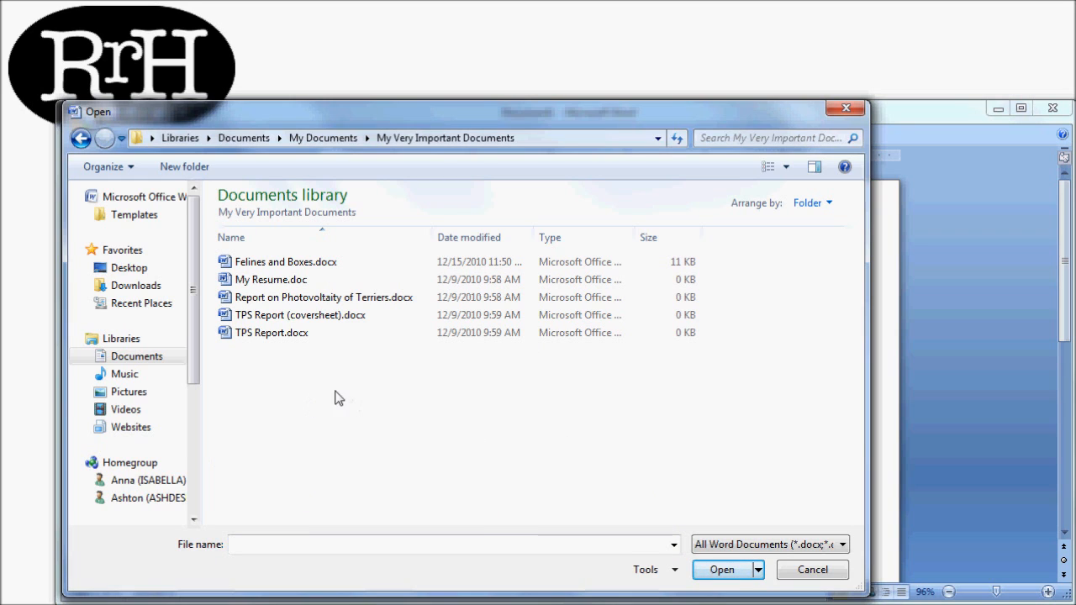
pyautogui.moveTo(306, 383)
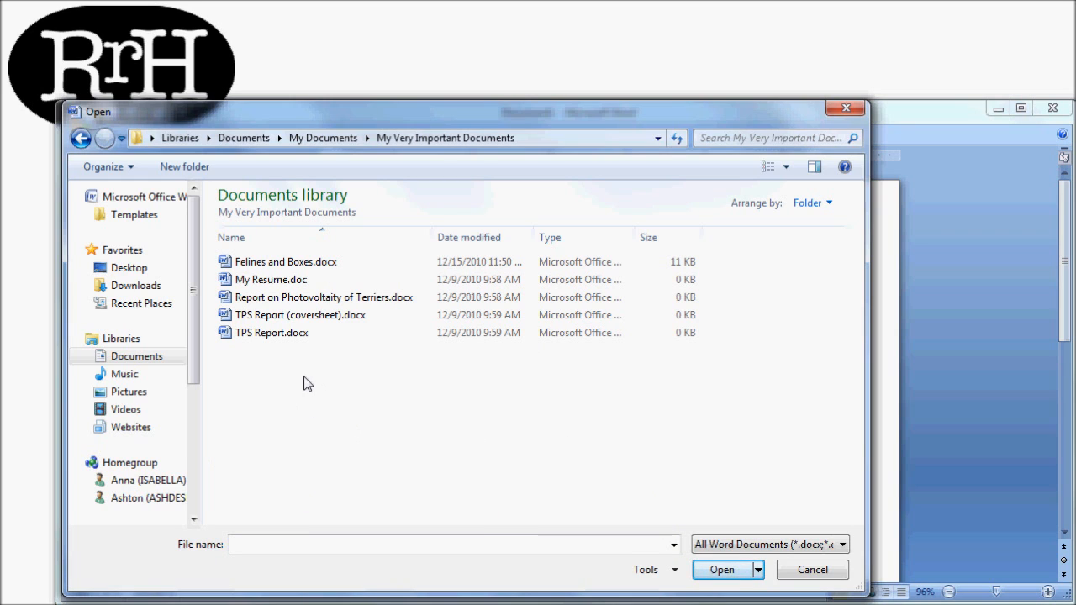
pyautogui.moveTo(412, 415)
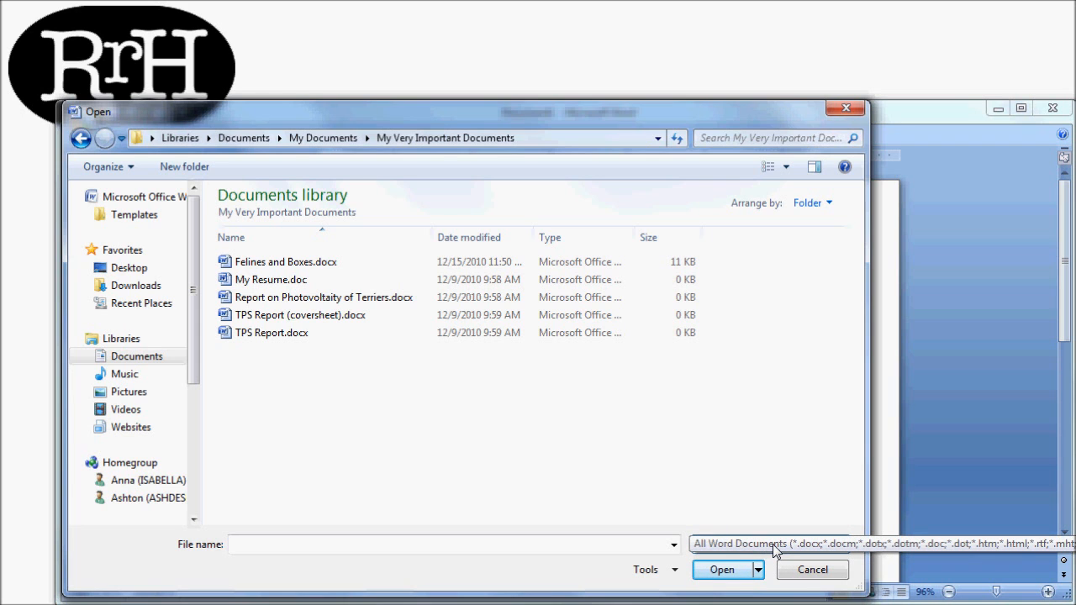
pyautogui.click(882, 544)
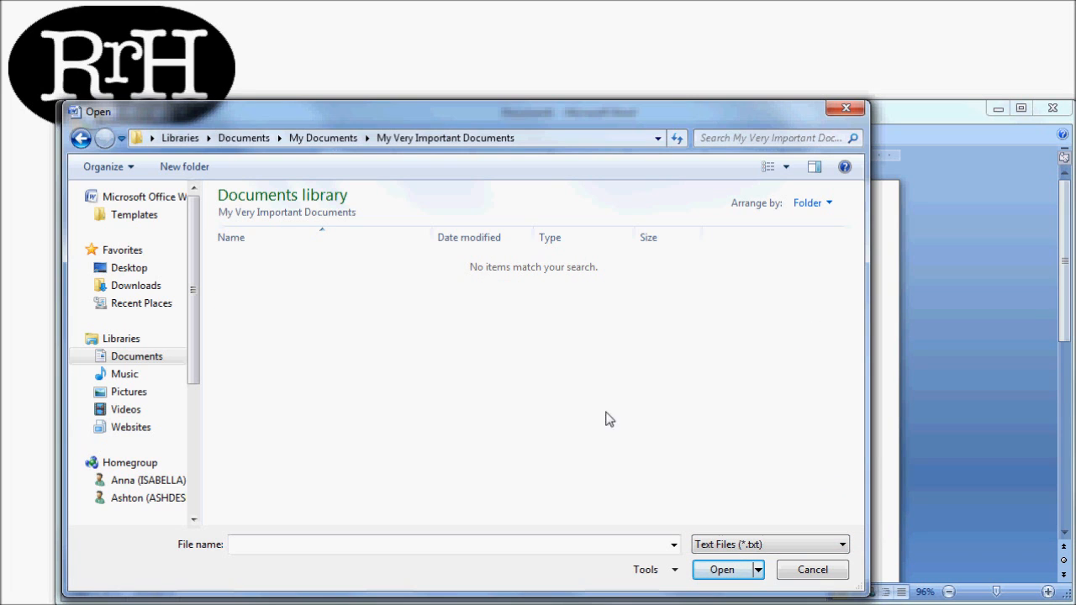
pyautogui.moveTo(782, 545)
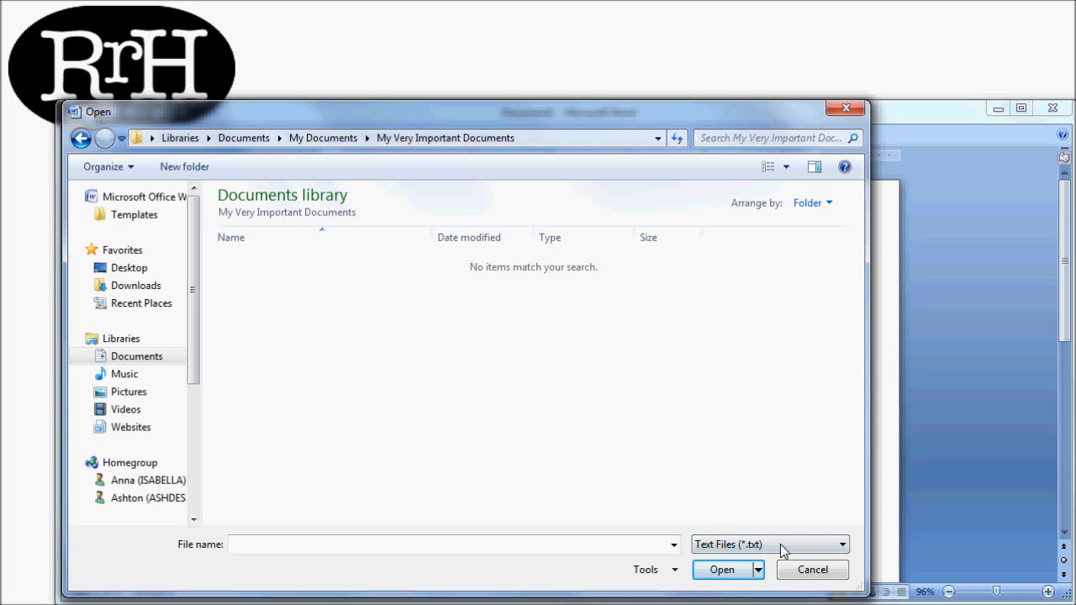
pyautogui.click(840, 544)
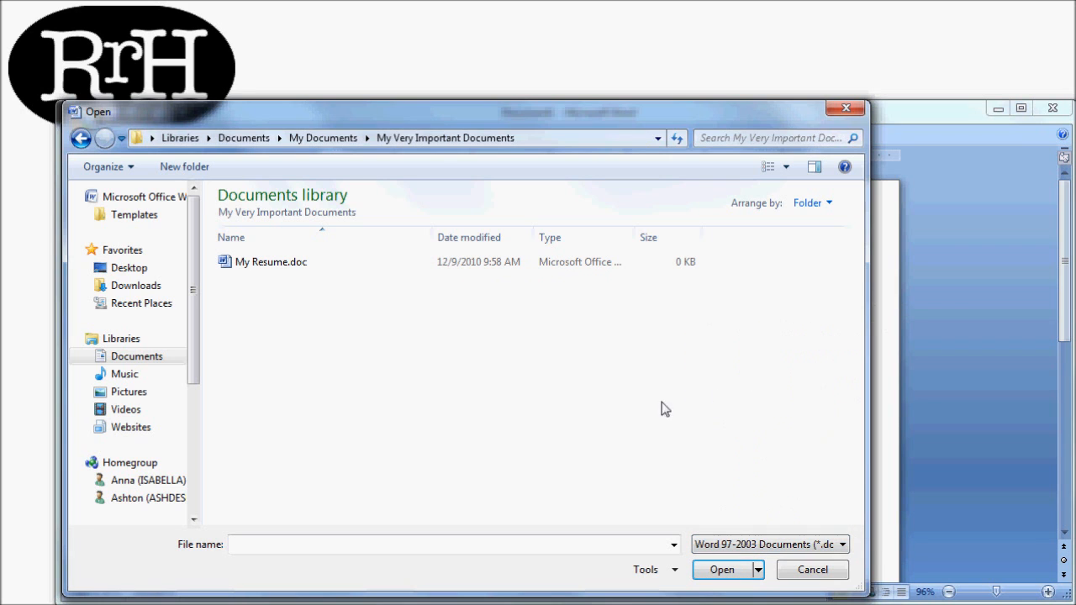
pyautogui.click(841, 544)
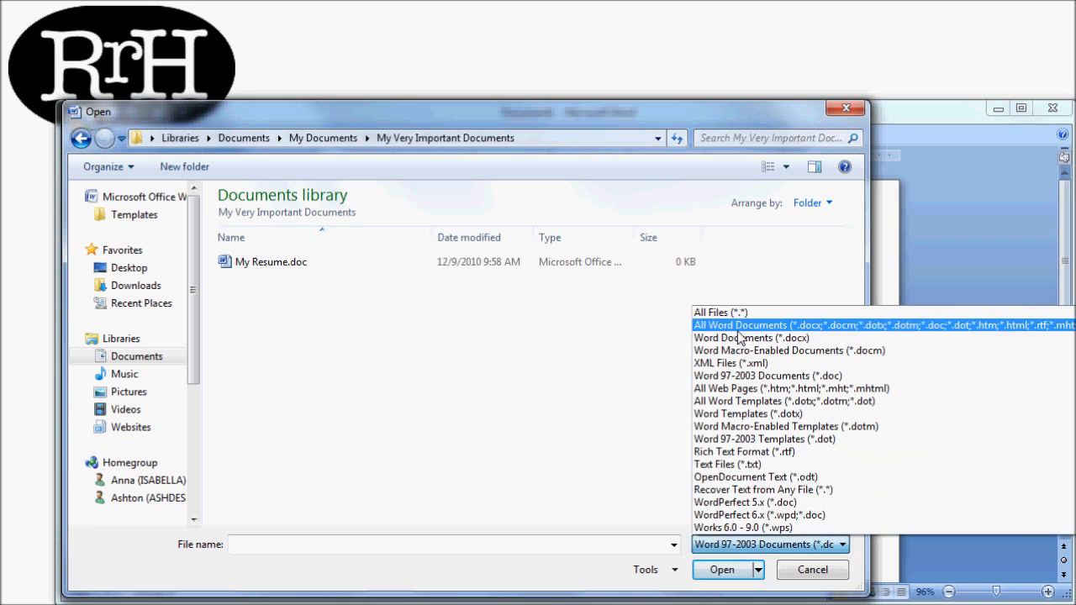
pyautogui.click(740, 326)
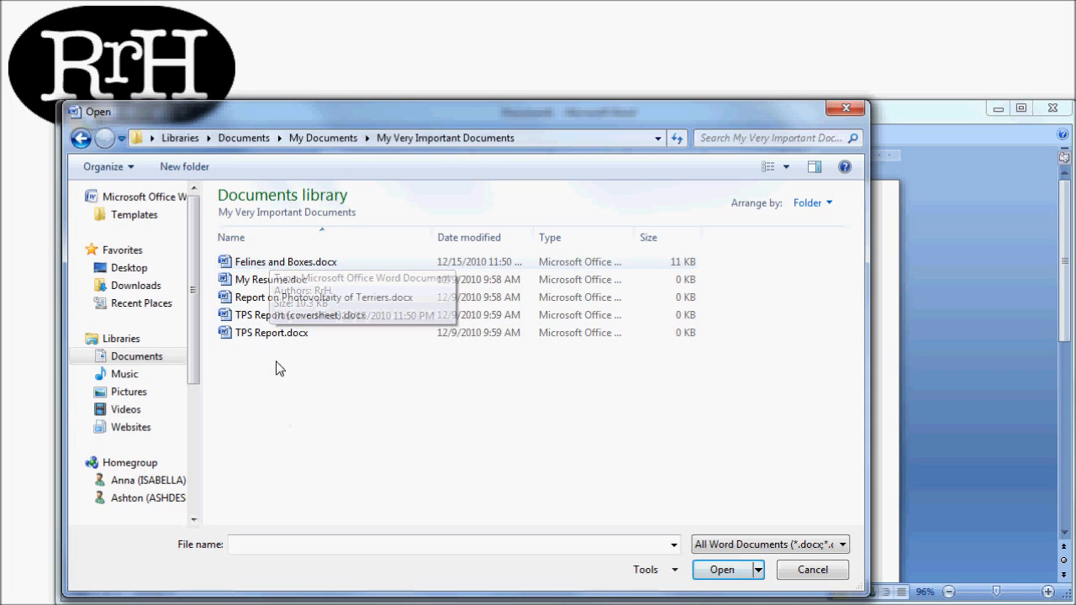
pyautogui.moveTo(281, 269)
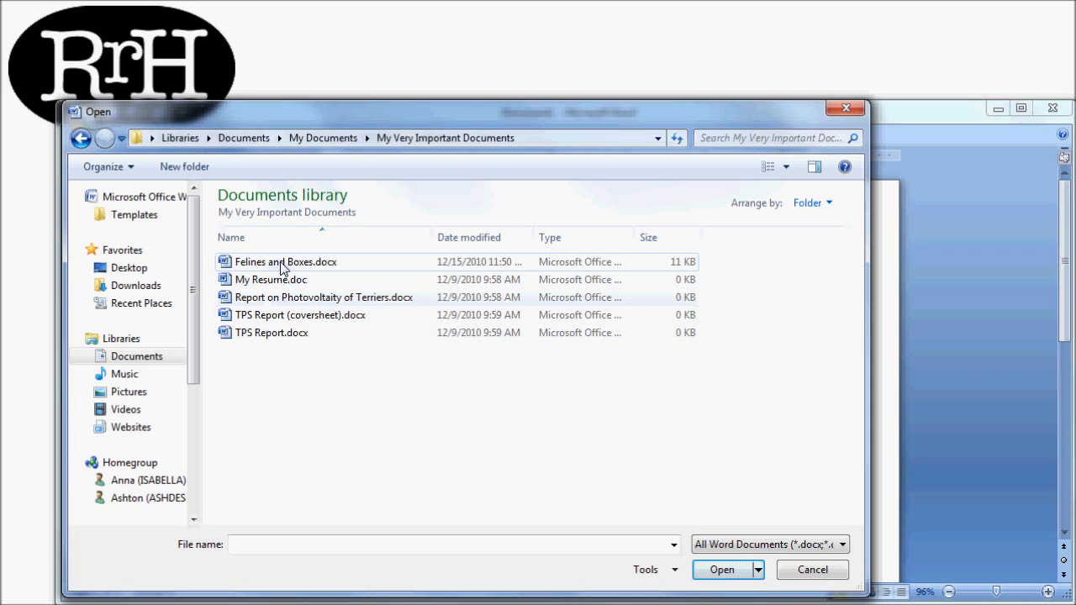
# Open Felines and Boxes.docx and start a new paragraph with 'It's'
pyautogui.click(285, 261)
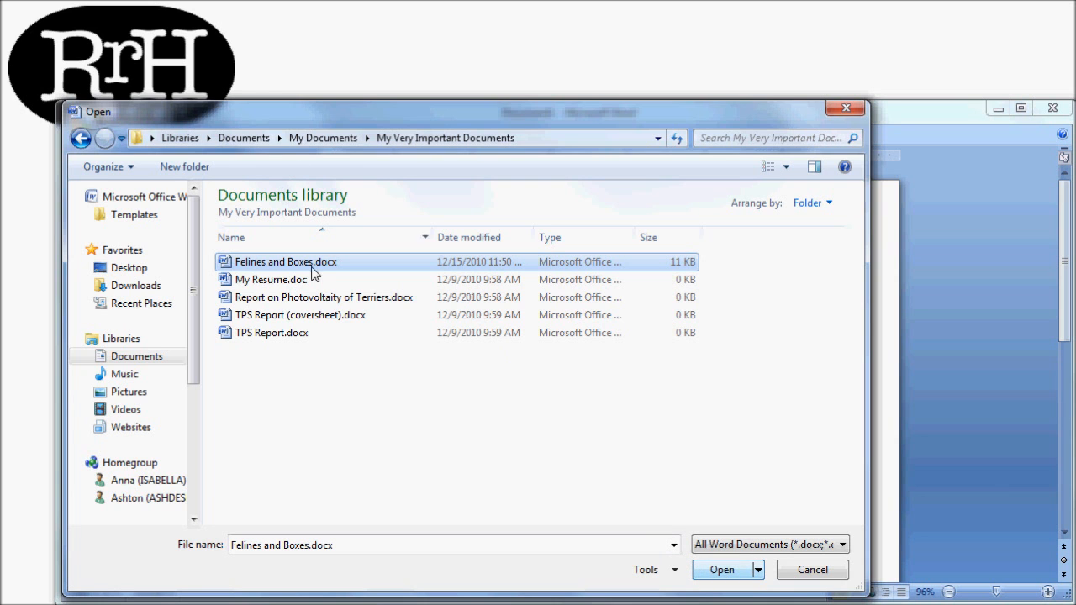
pyautogui.click(721, 569)
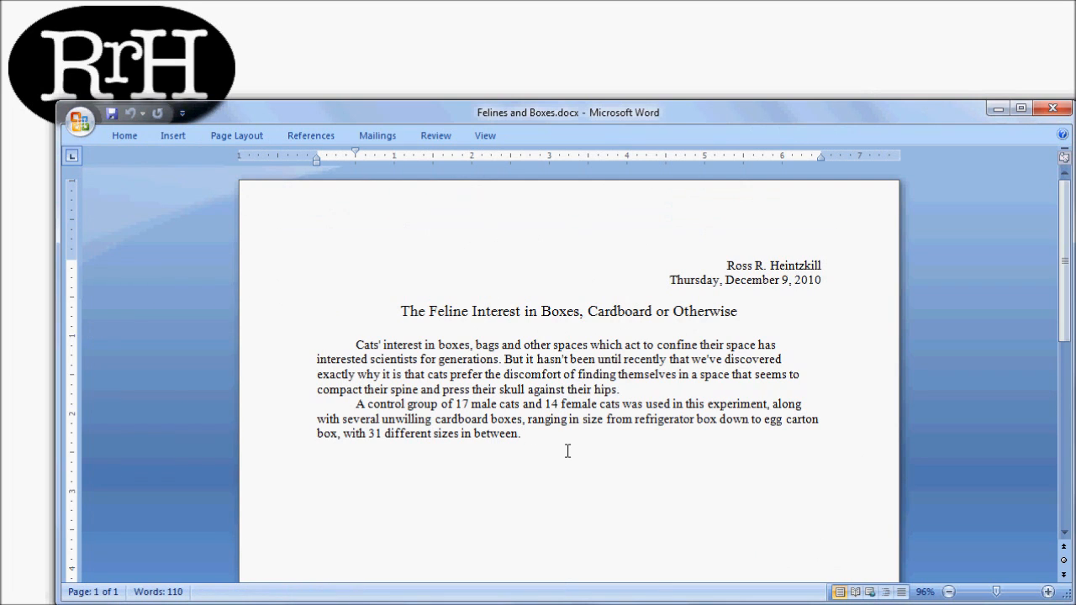
pyautogui.write("It's")
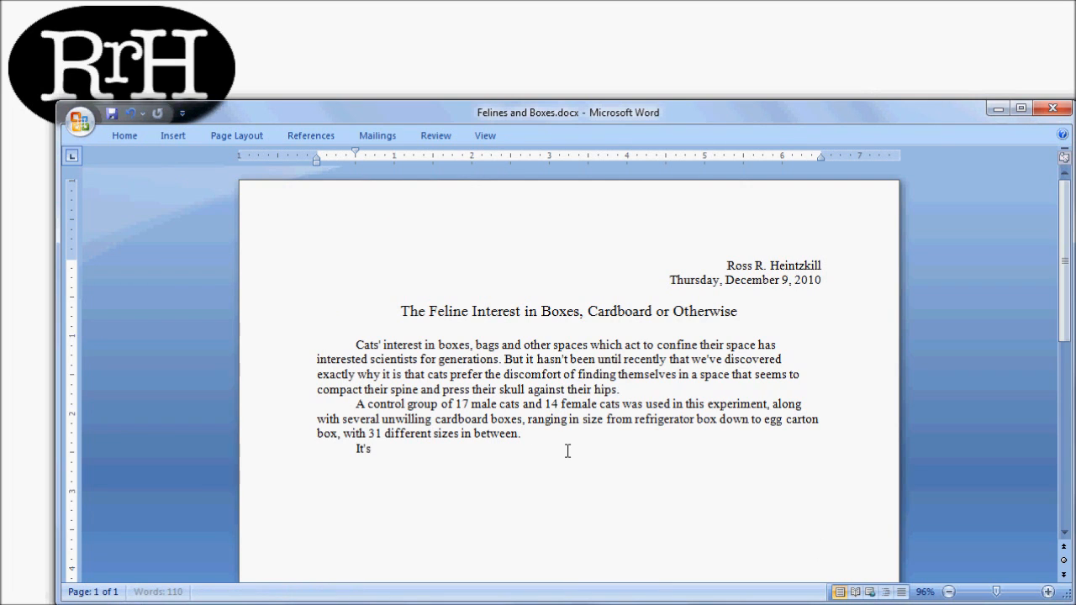
# Complete the line 'It's cute.', bold the title, and return to the body text
pyautogui.write('cute.')
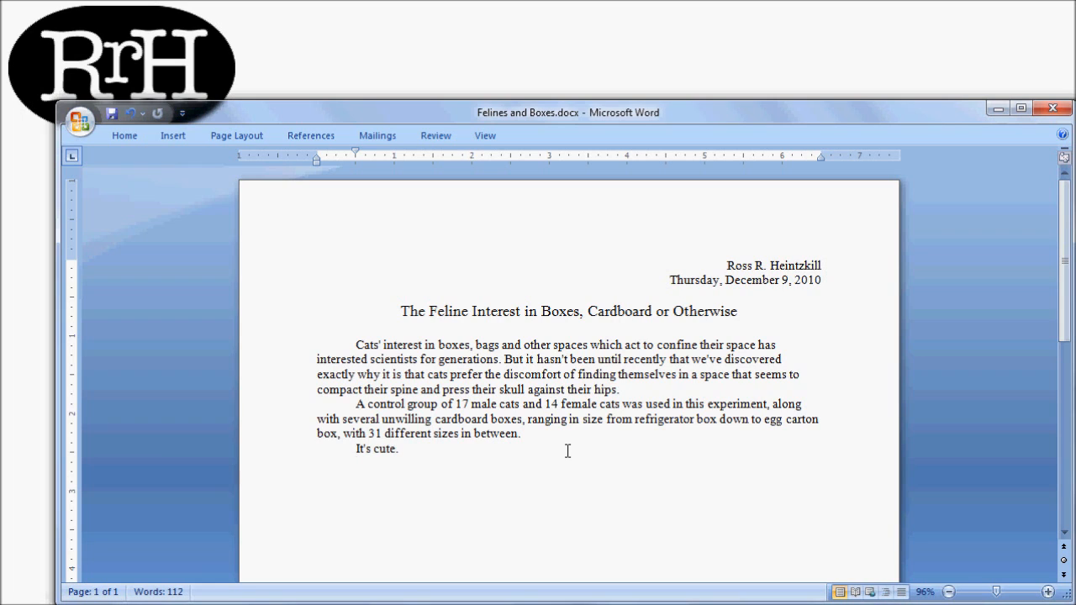
pyautogui.moveTo(600, 385)
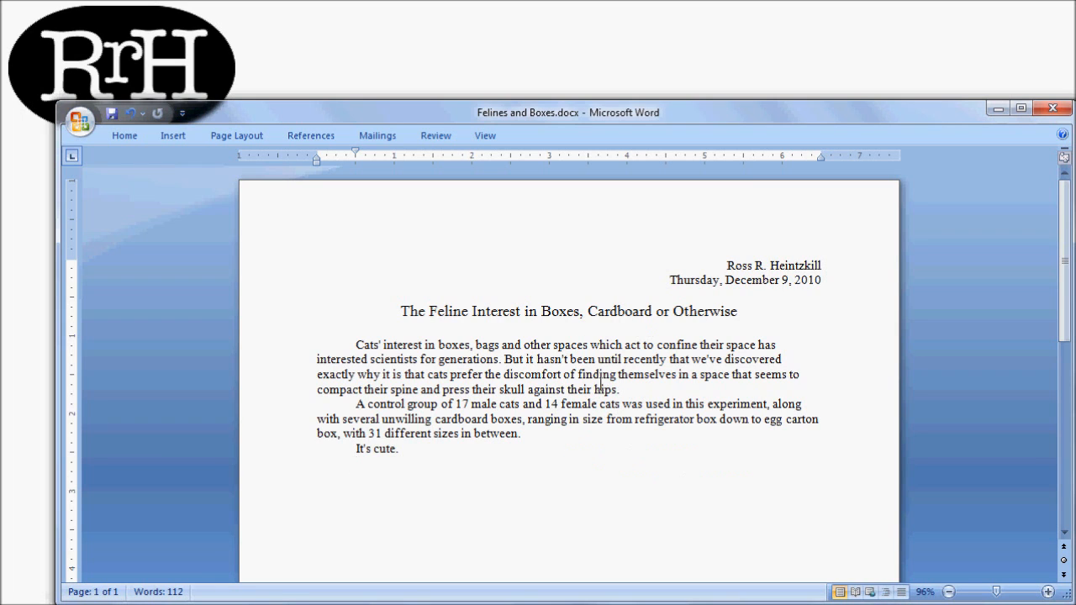
pyautogui.tripleClick(569, 311)
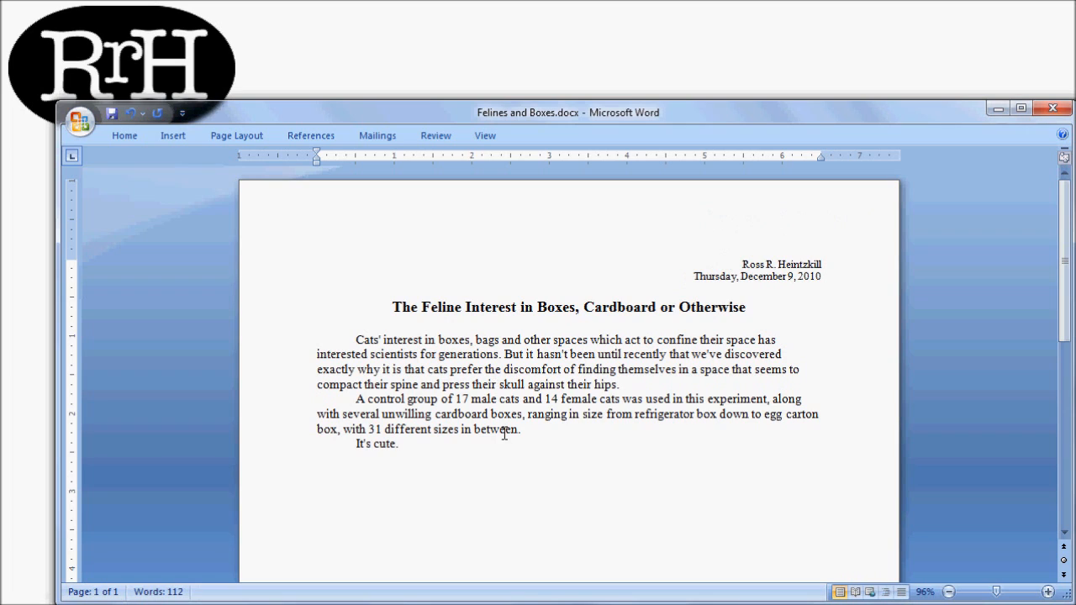
pyautogui.click(400, 444)
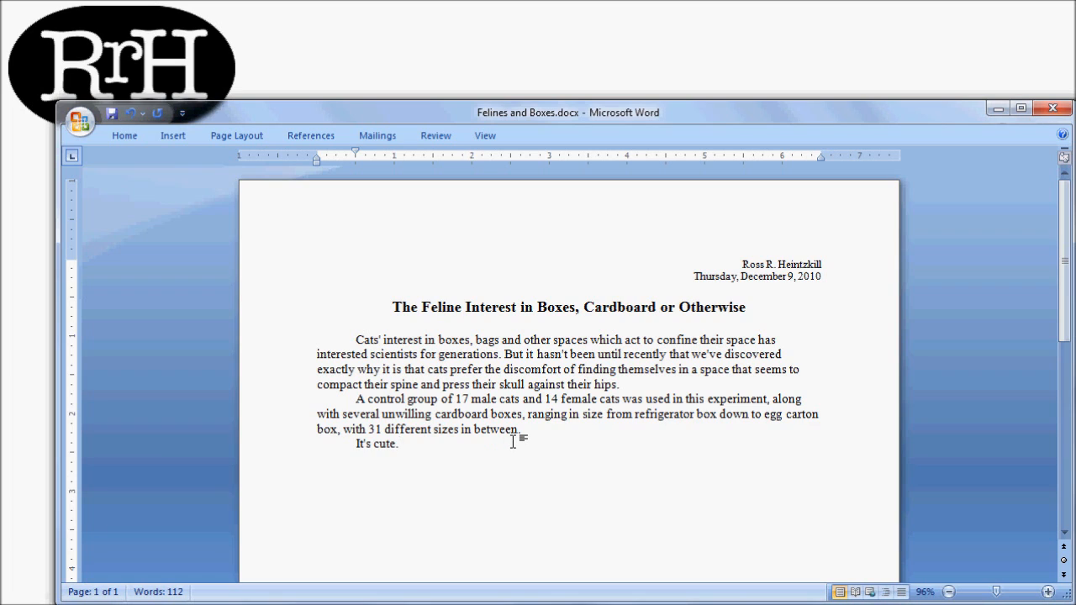
pyautogui.click(514, 429)
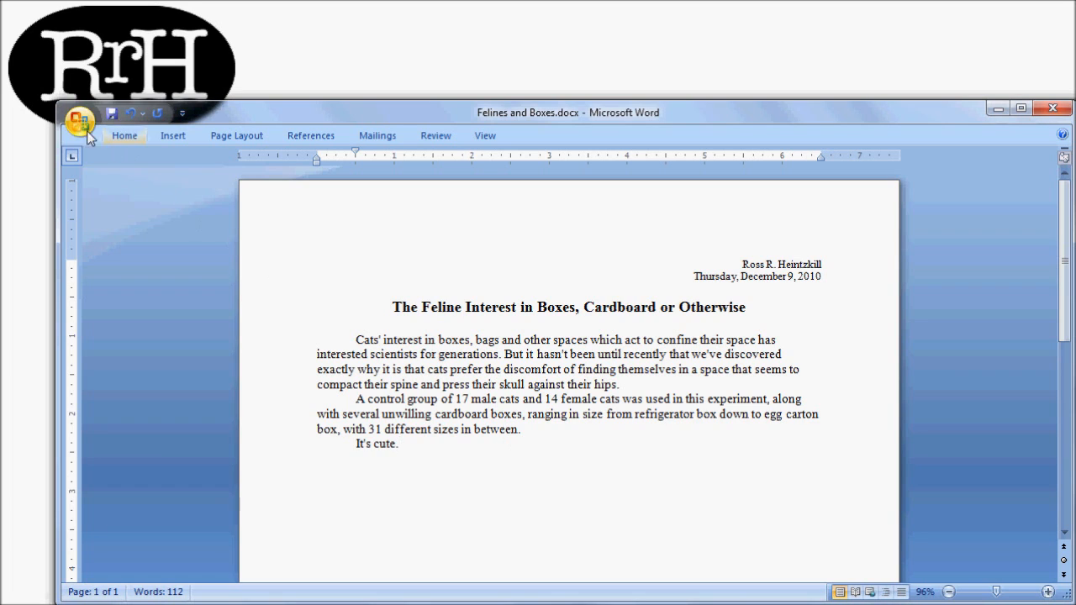
pyautogui.click(81, 113)
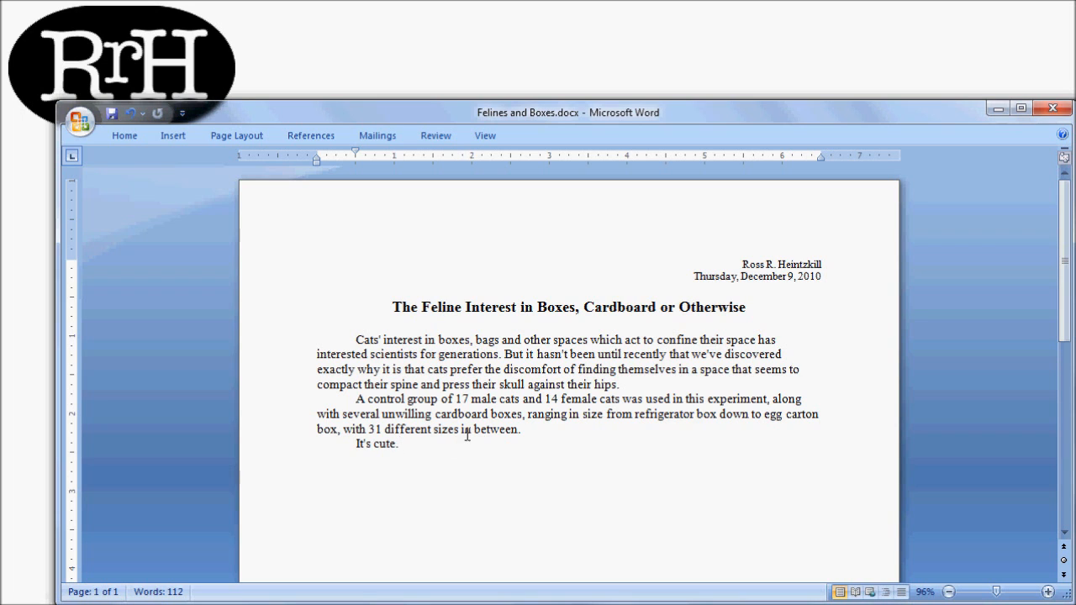
pyautogui.click(80, 120)
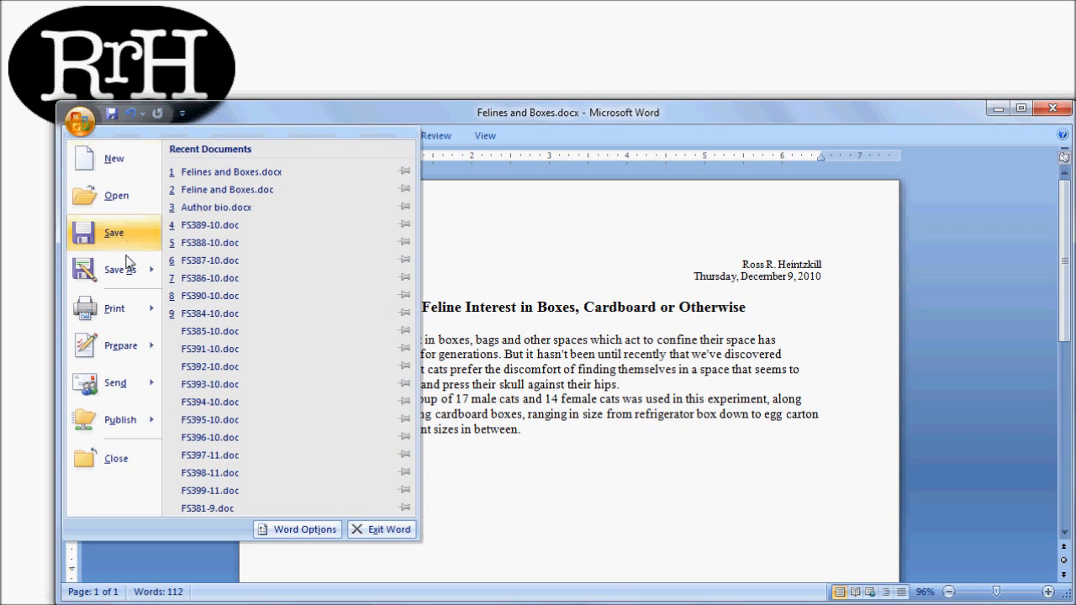
pyautogui.click(120, 269)
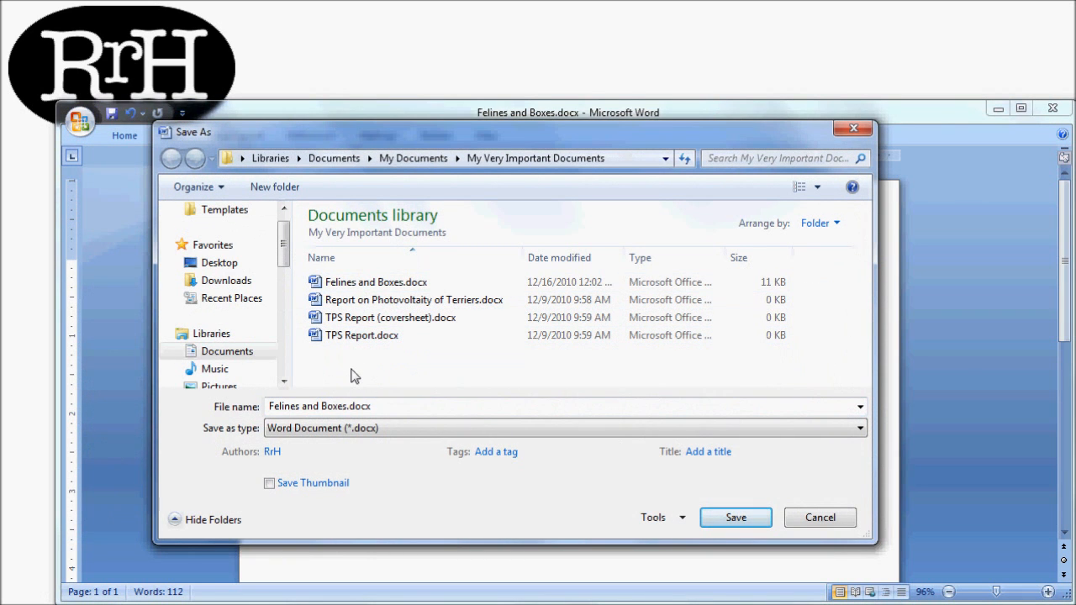
pyautogui.moveTo(508, 387)
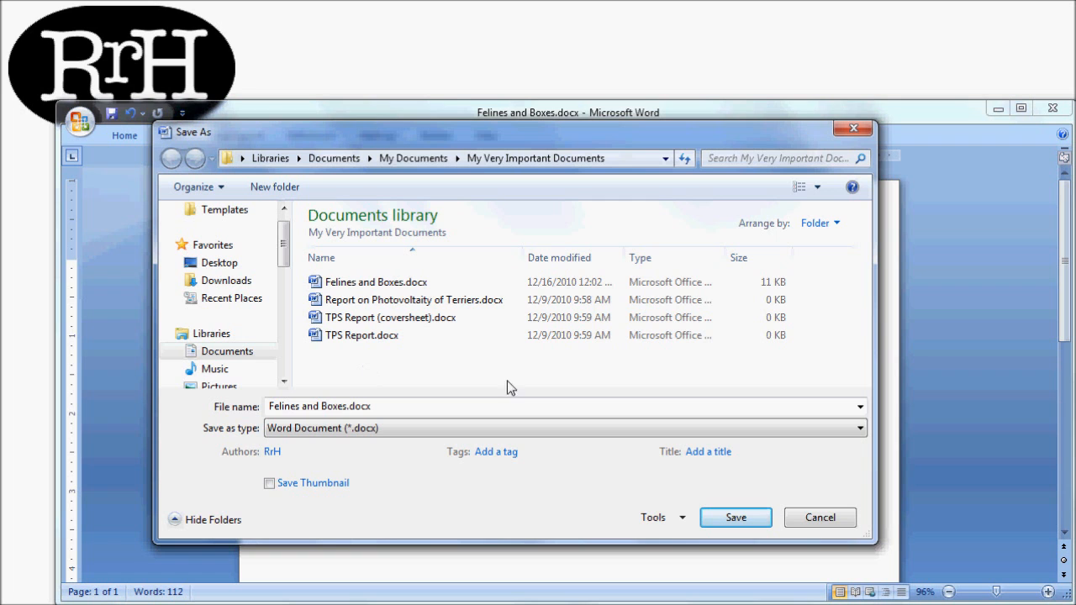
pyautogui.click(734, 517)
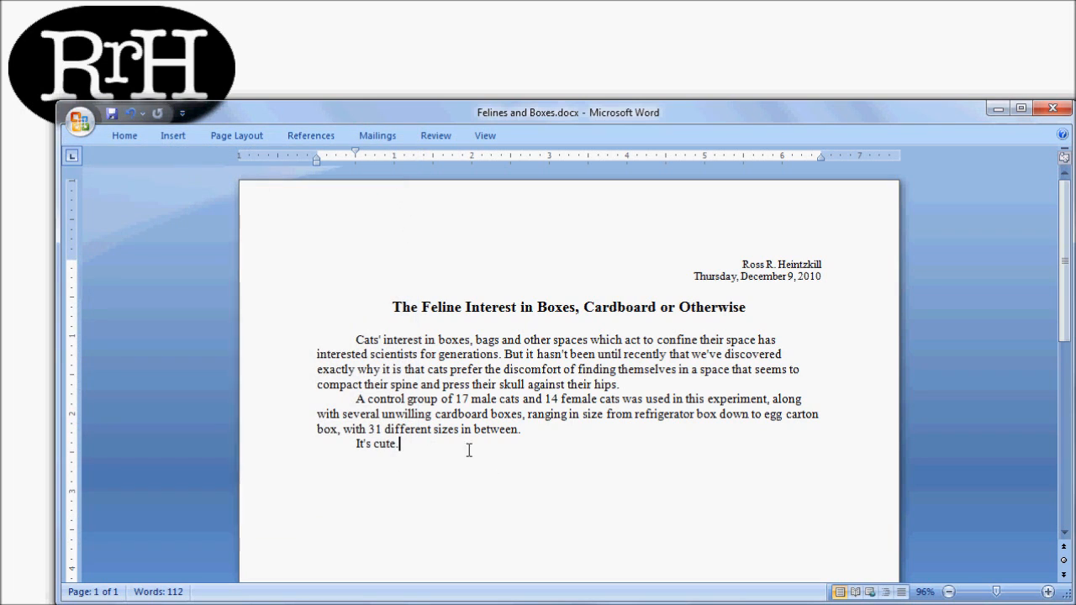
pyautogui.moveTo(246, 269)
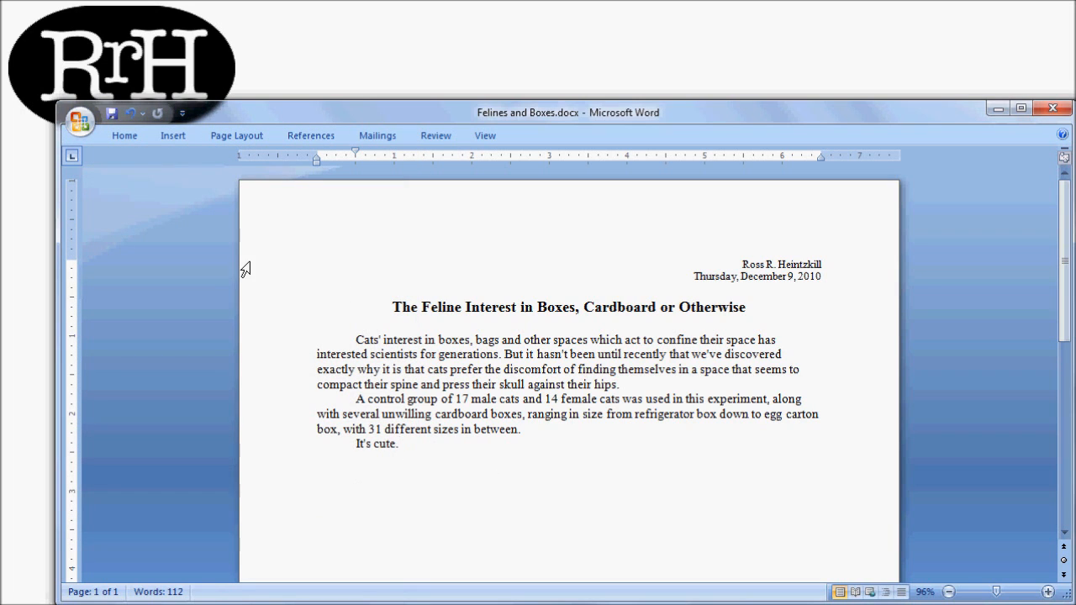
pyautogui.moveTo(112, 114)
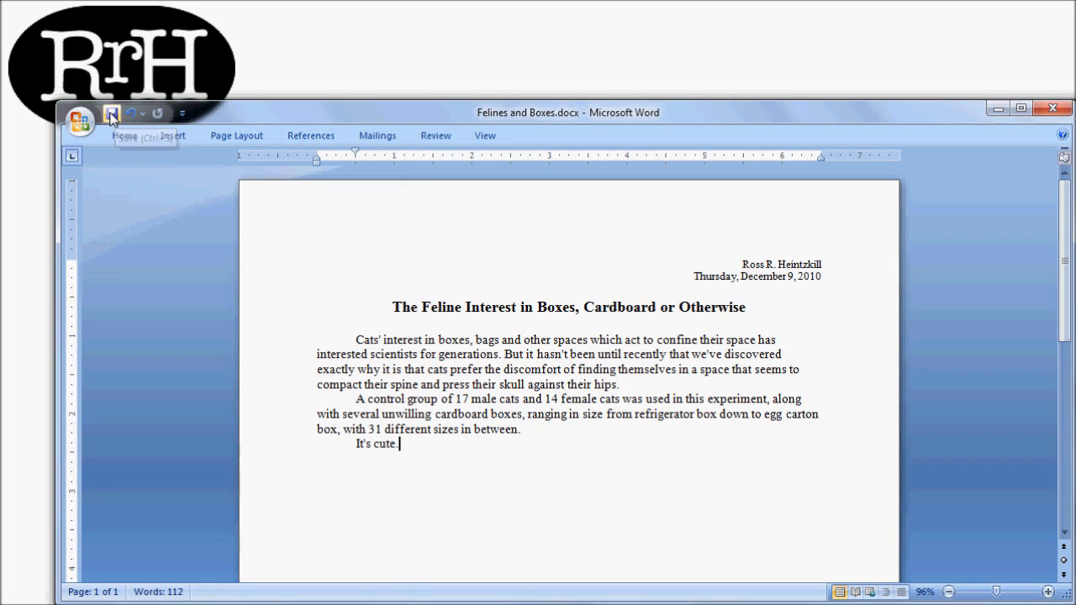
pyautogui.moveTo(111, 114)
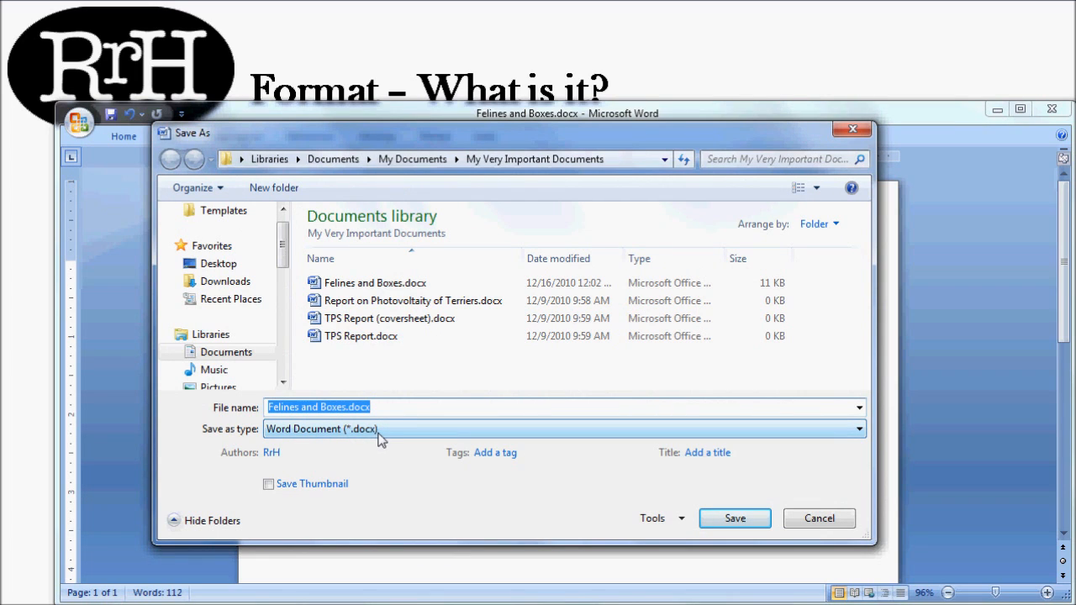
pyautogui.moveTo(347, 443)
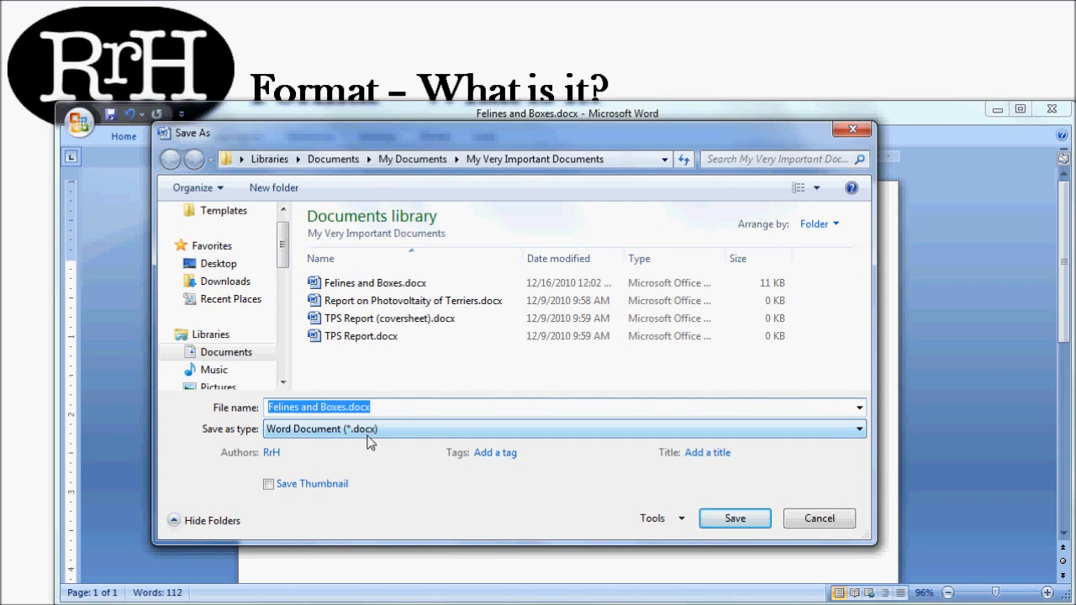